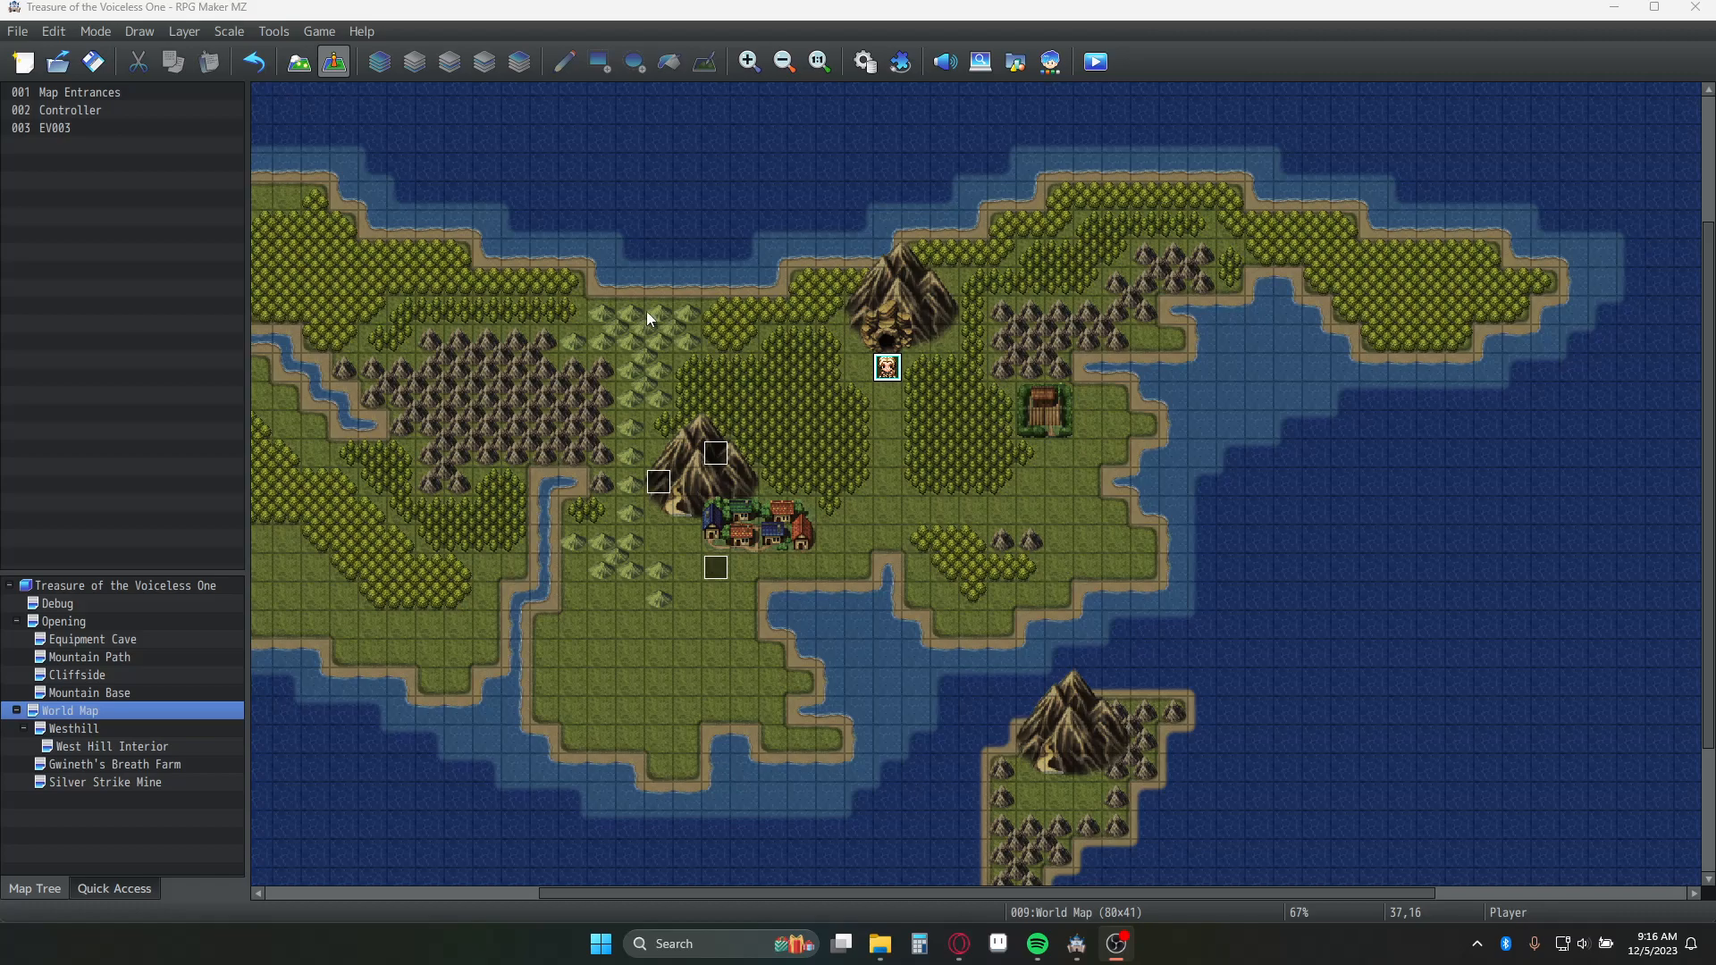
mouse_move(315, 36)
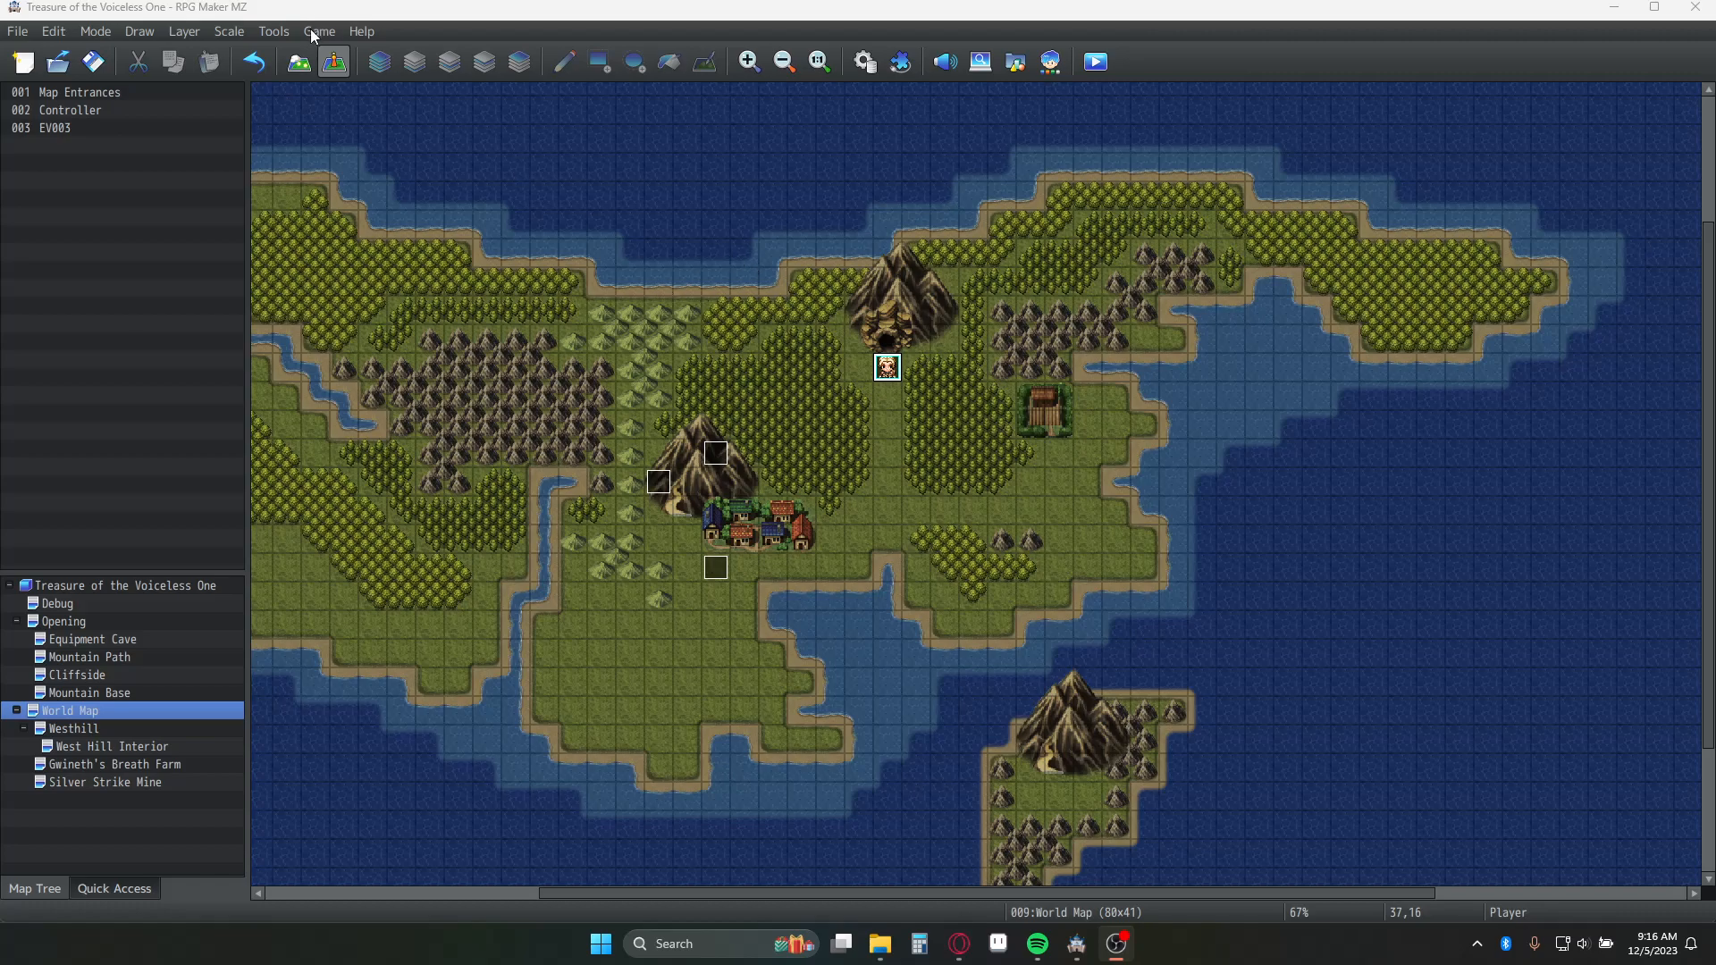
mouse_move(536, 242)
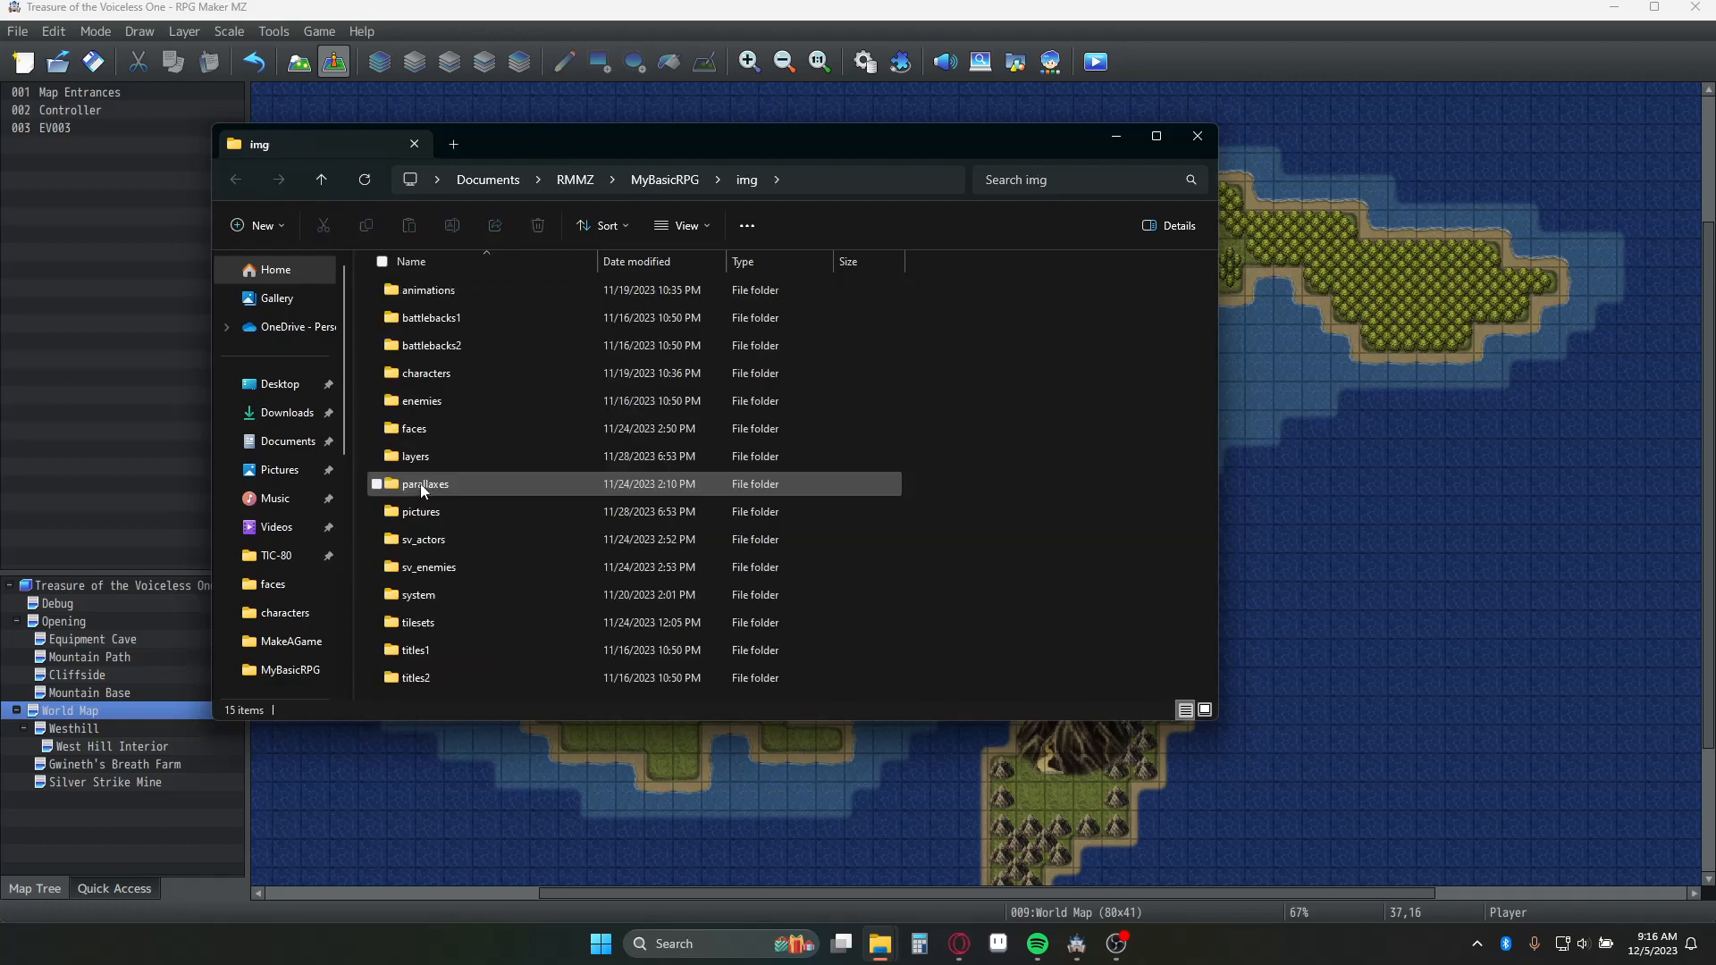
Browse the pictures folder thumbnails and bring up the context menu for IrisOut.png.
double_click(420, 511)
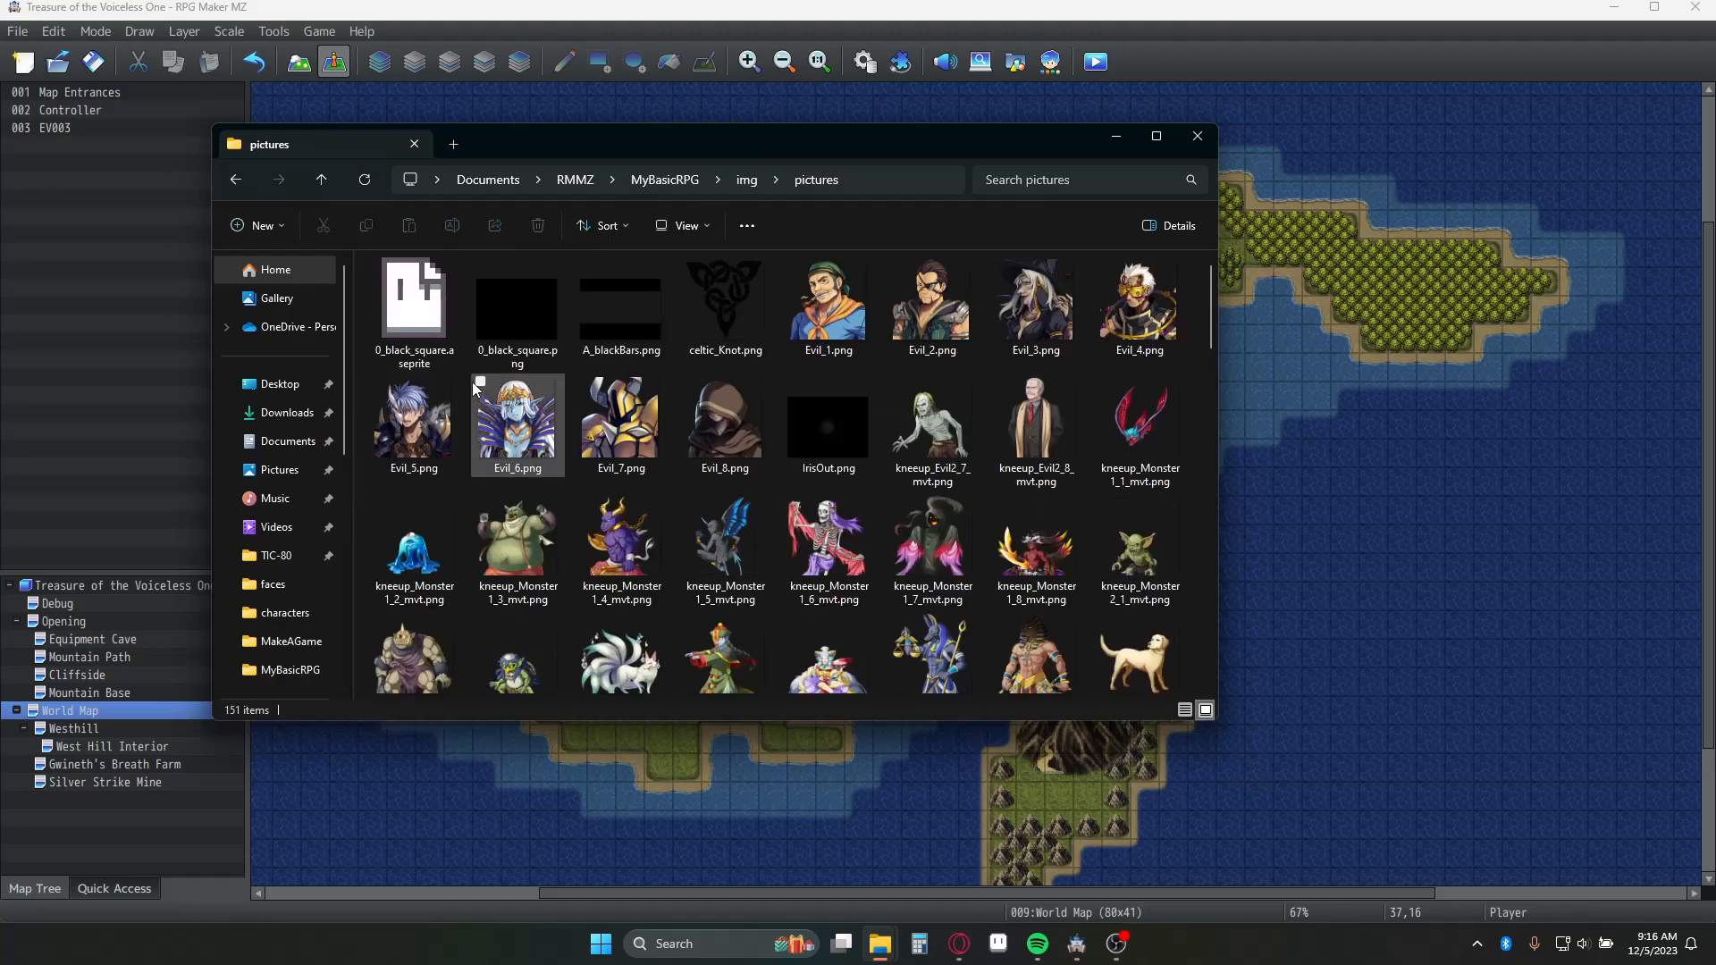
left_click(516, 309)
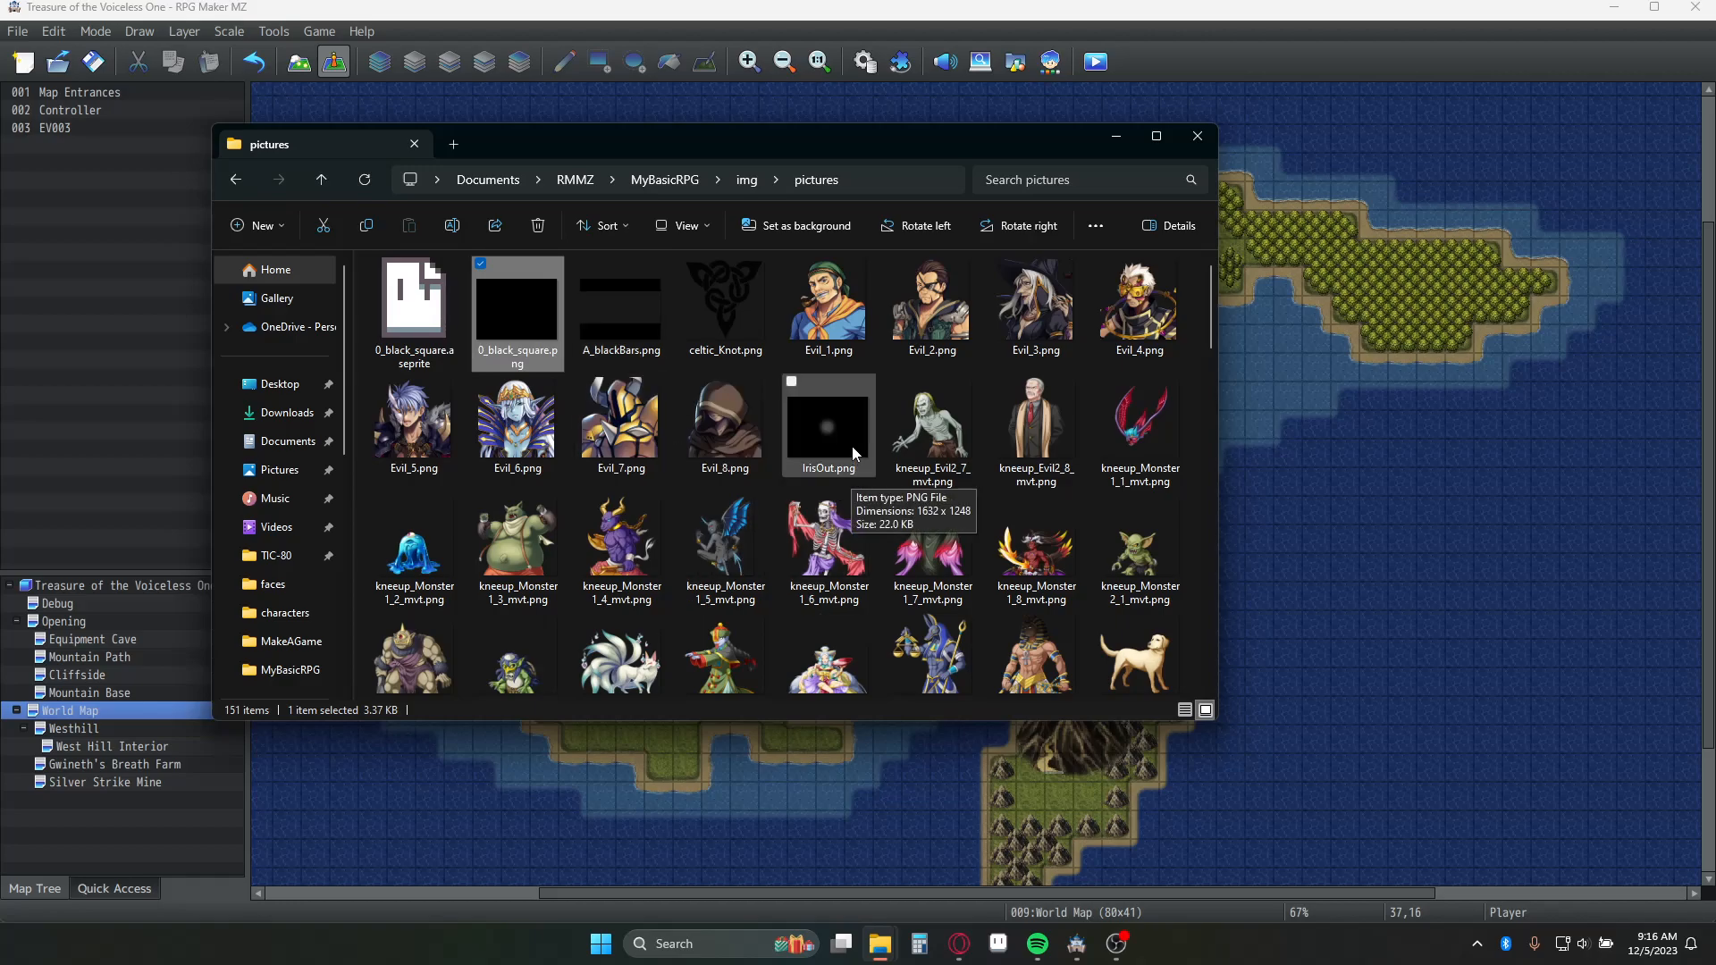
left_click(827, 425)
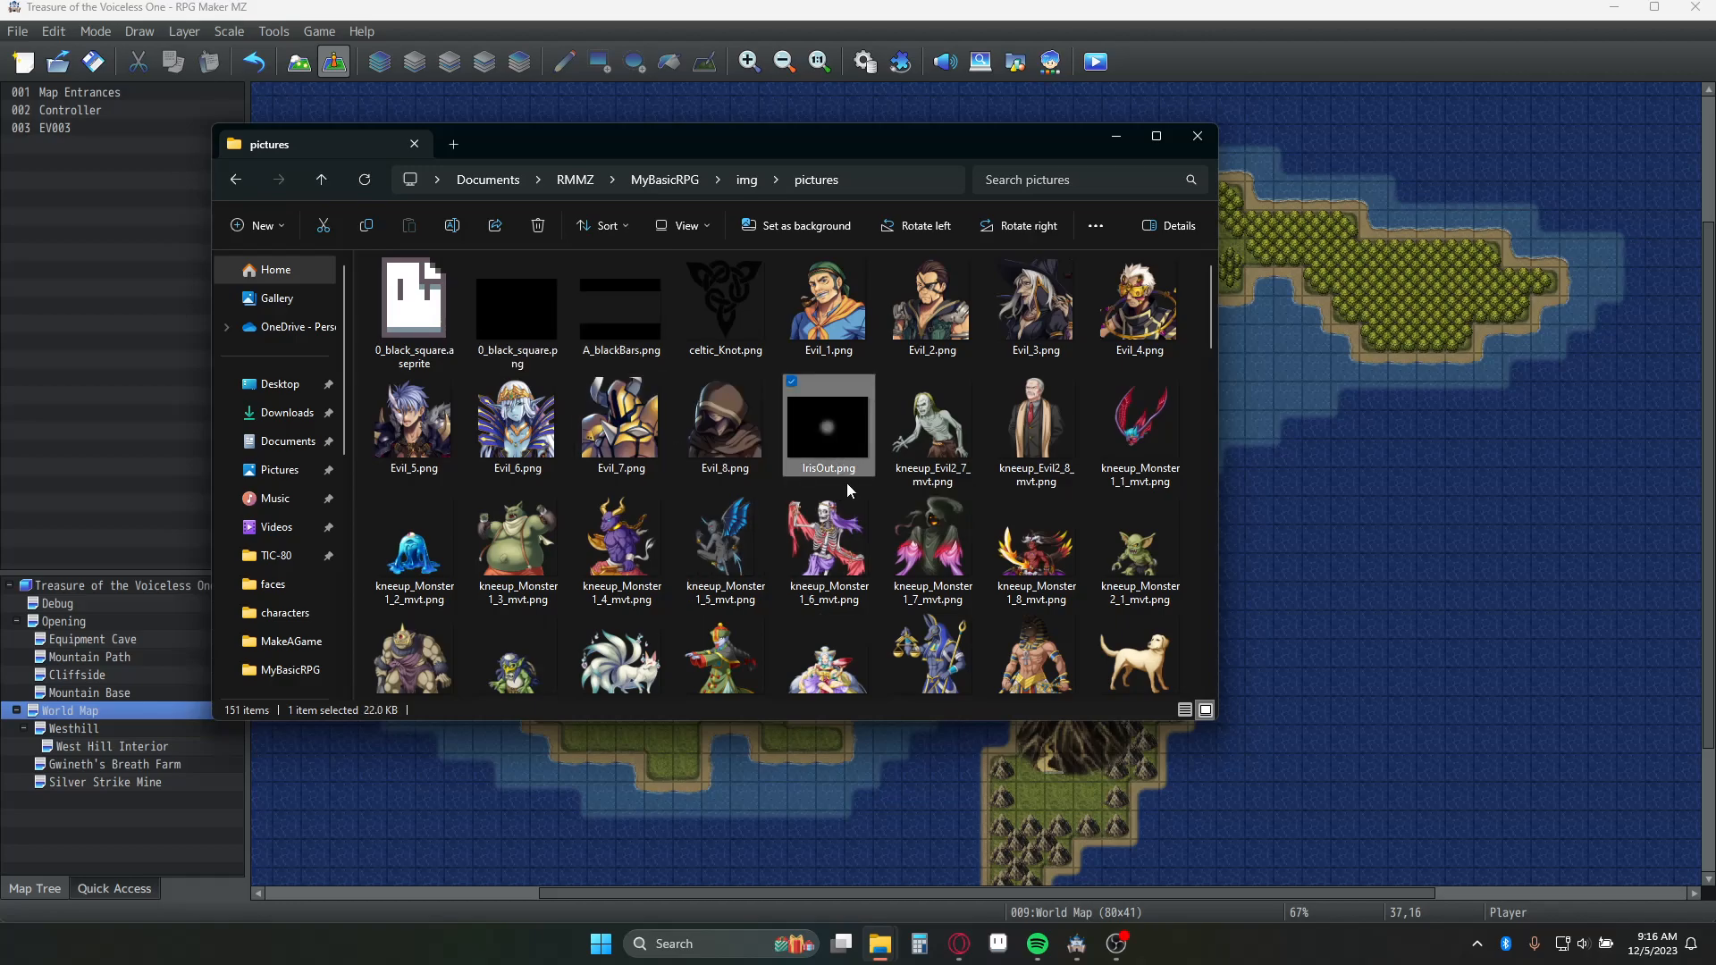
mouse_move(837, 454)
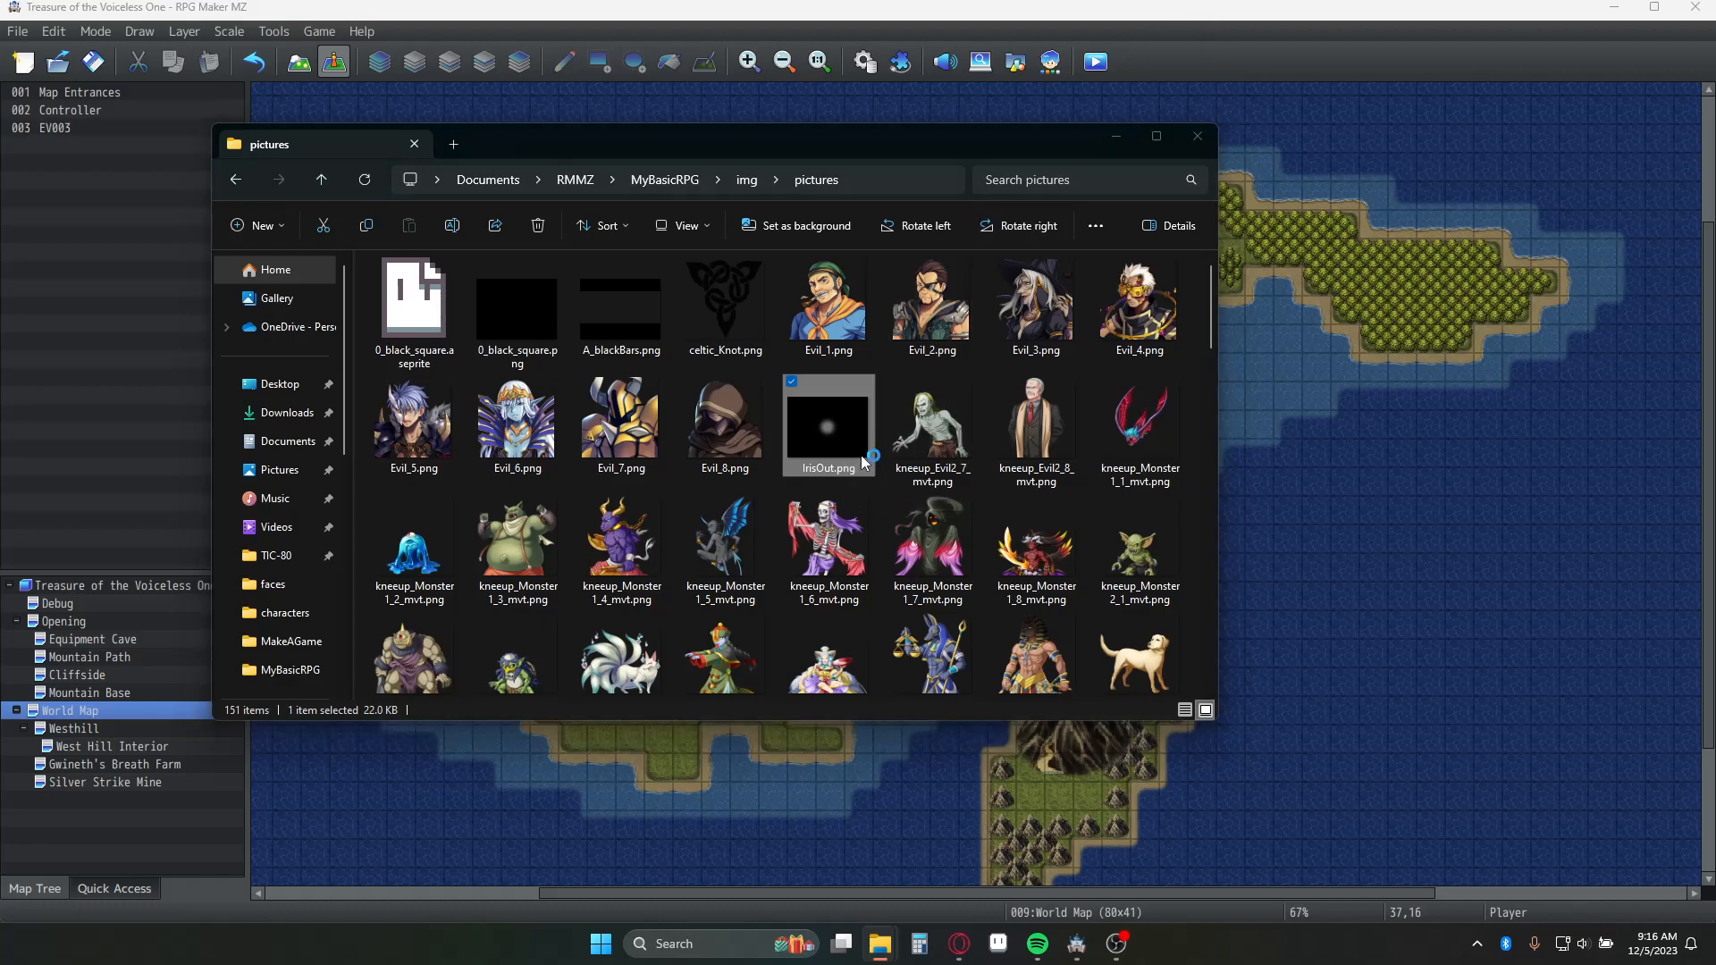
double_click(828, 426)
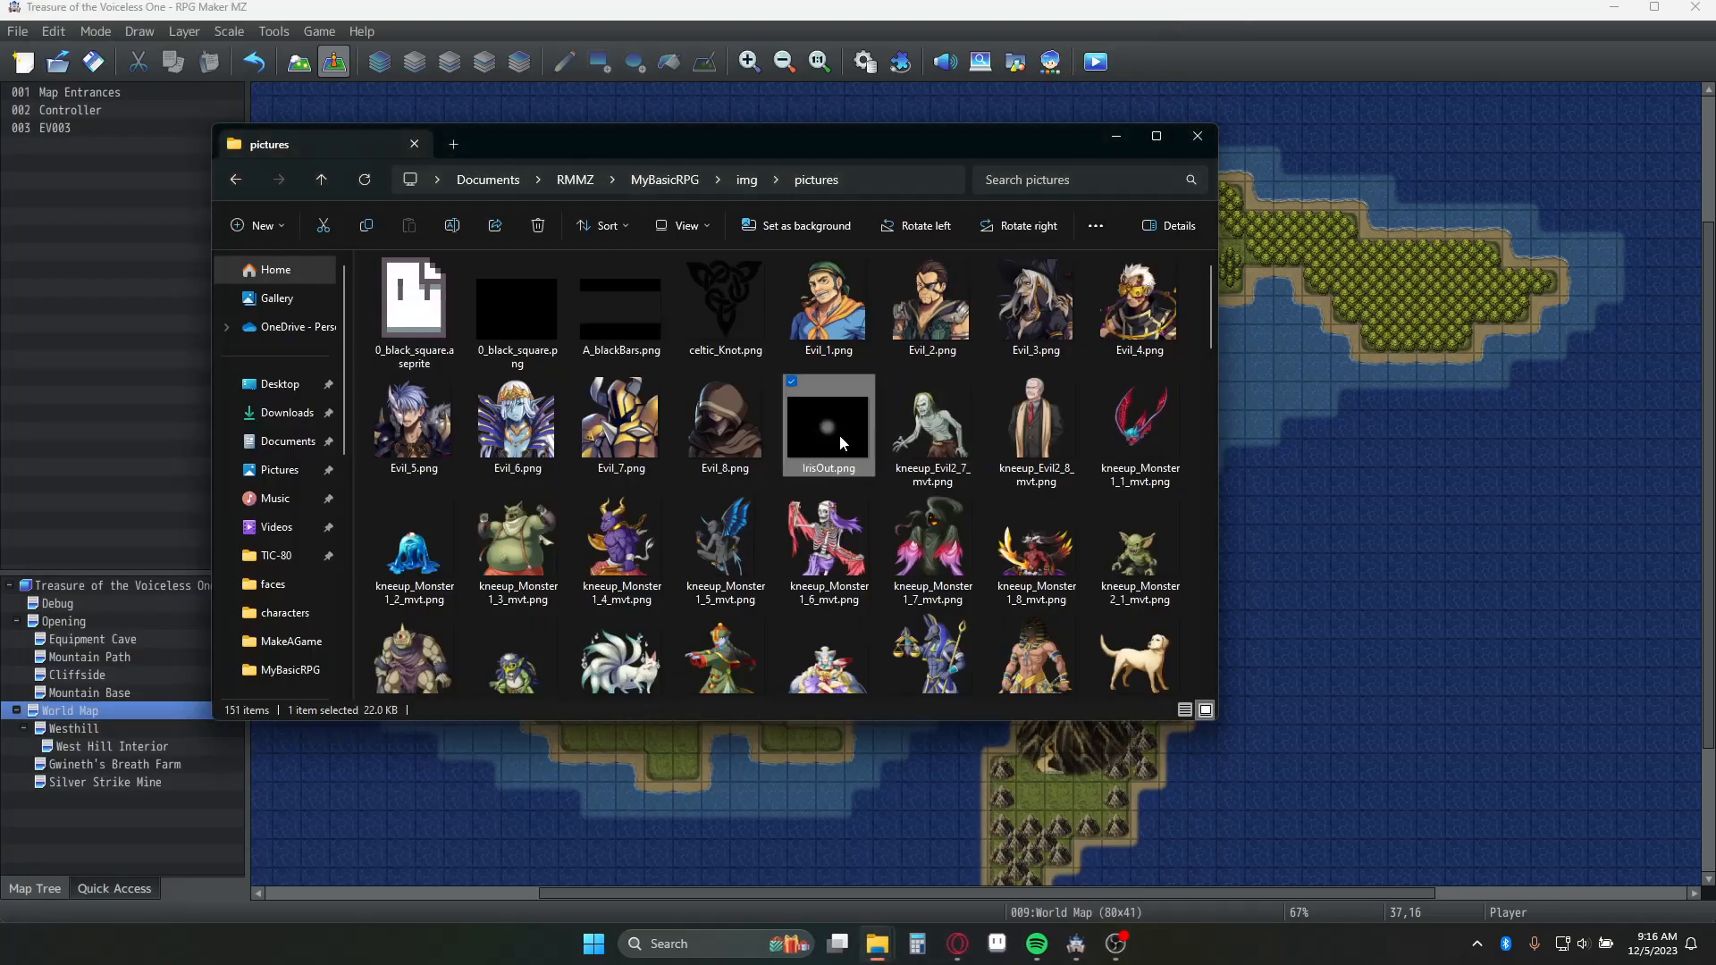
right_click(828, 426)
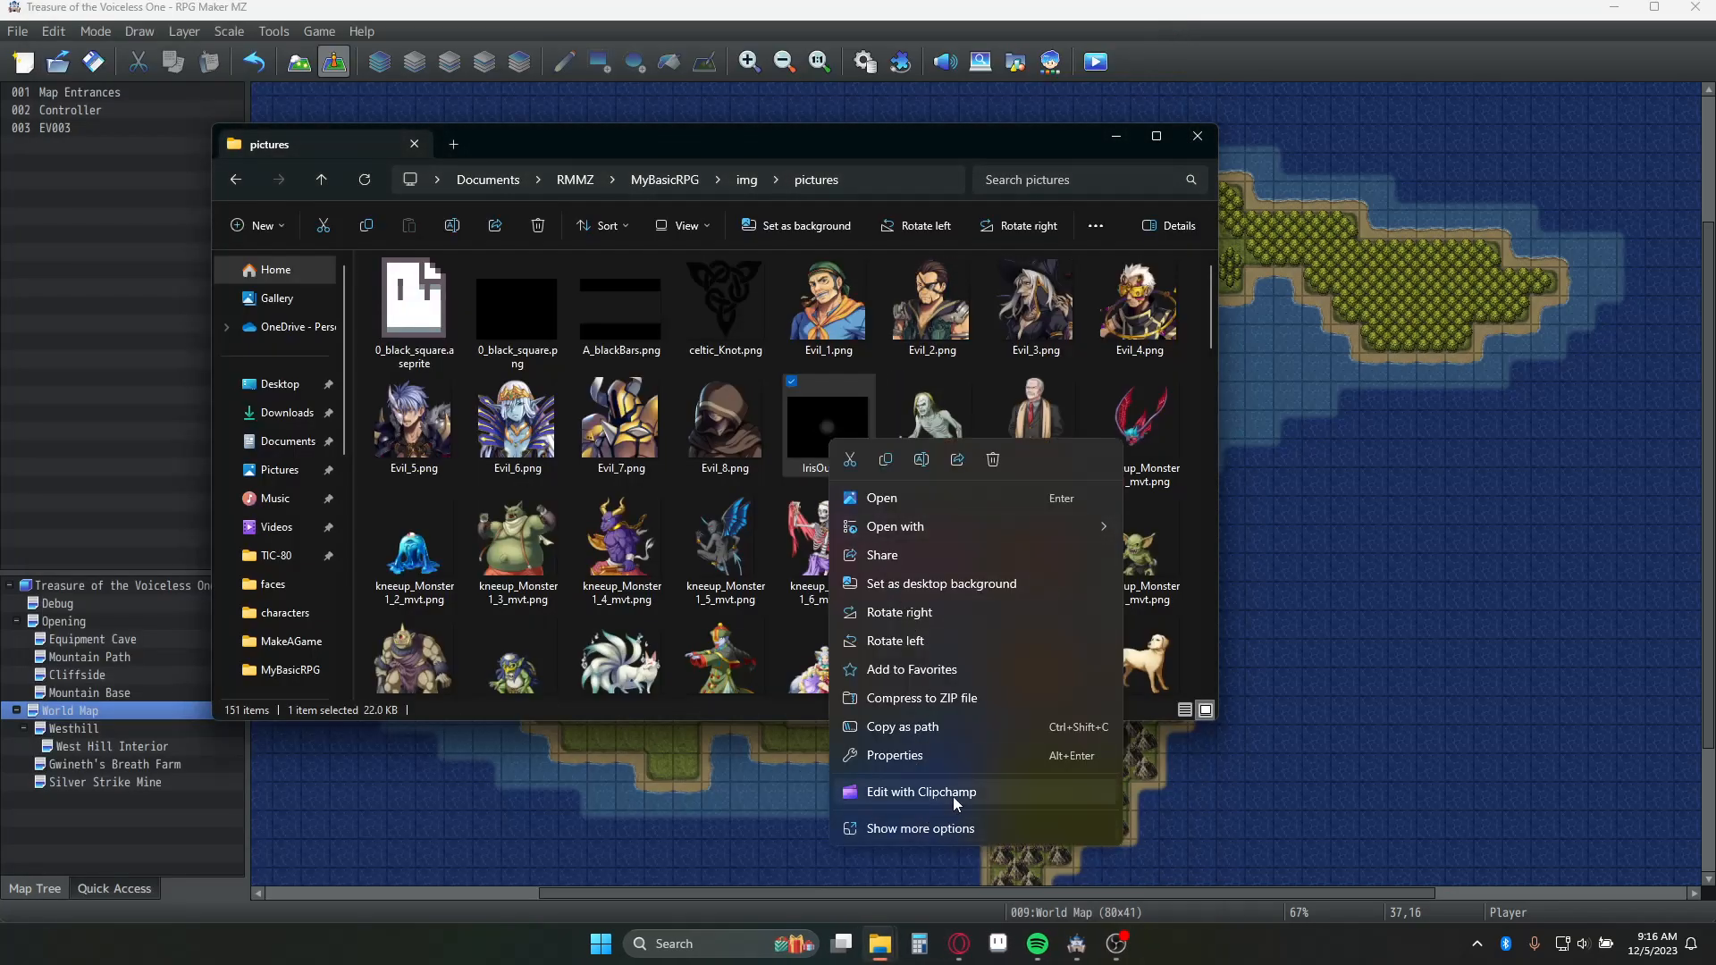
mouse_move(990, 781)
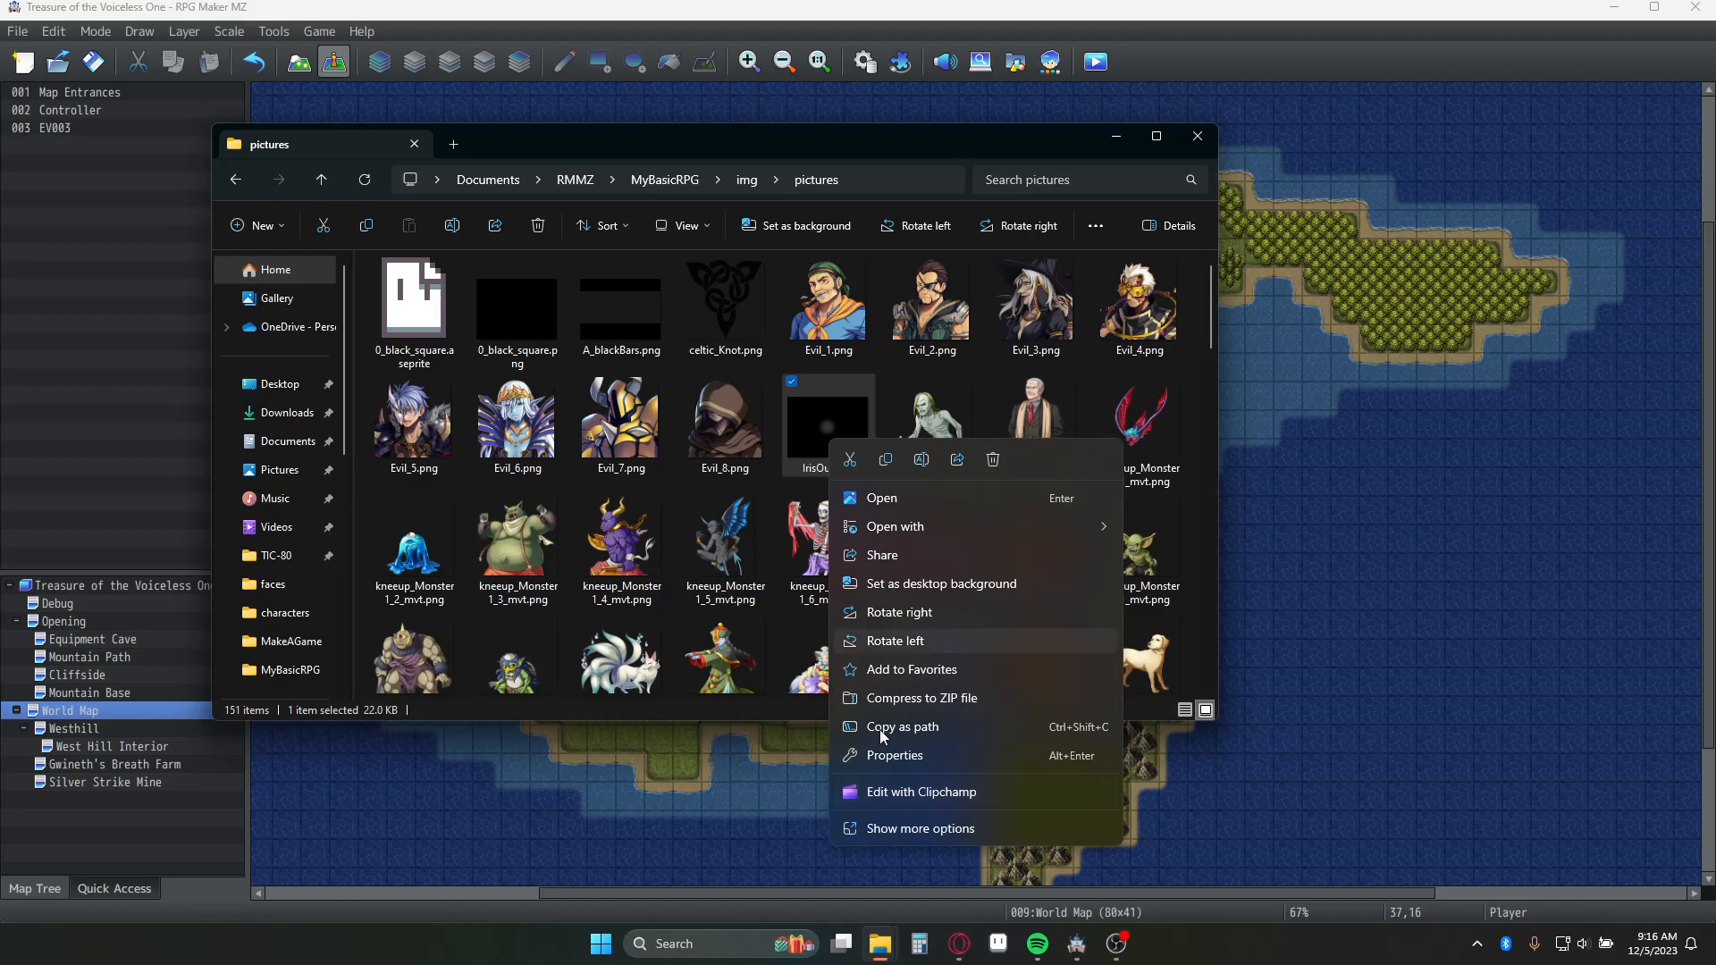
Confirm in the Details properties that IrisOut measures 1632 × 1248 pixels, then dismiss them.
left_click(894, 754)
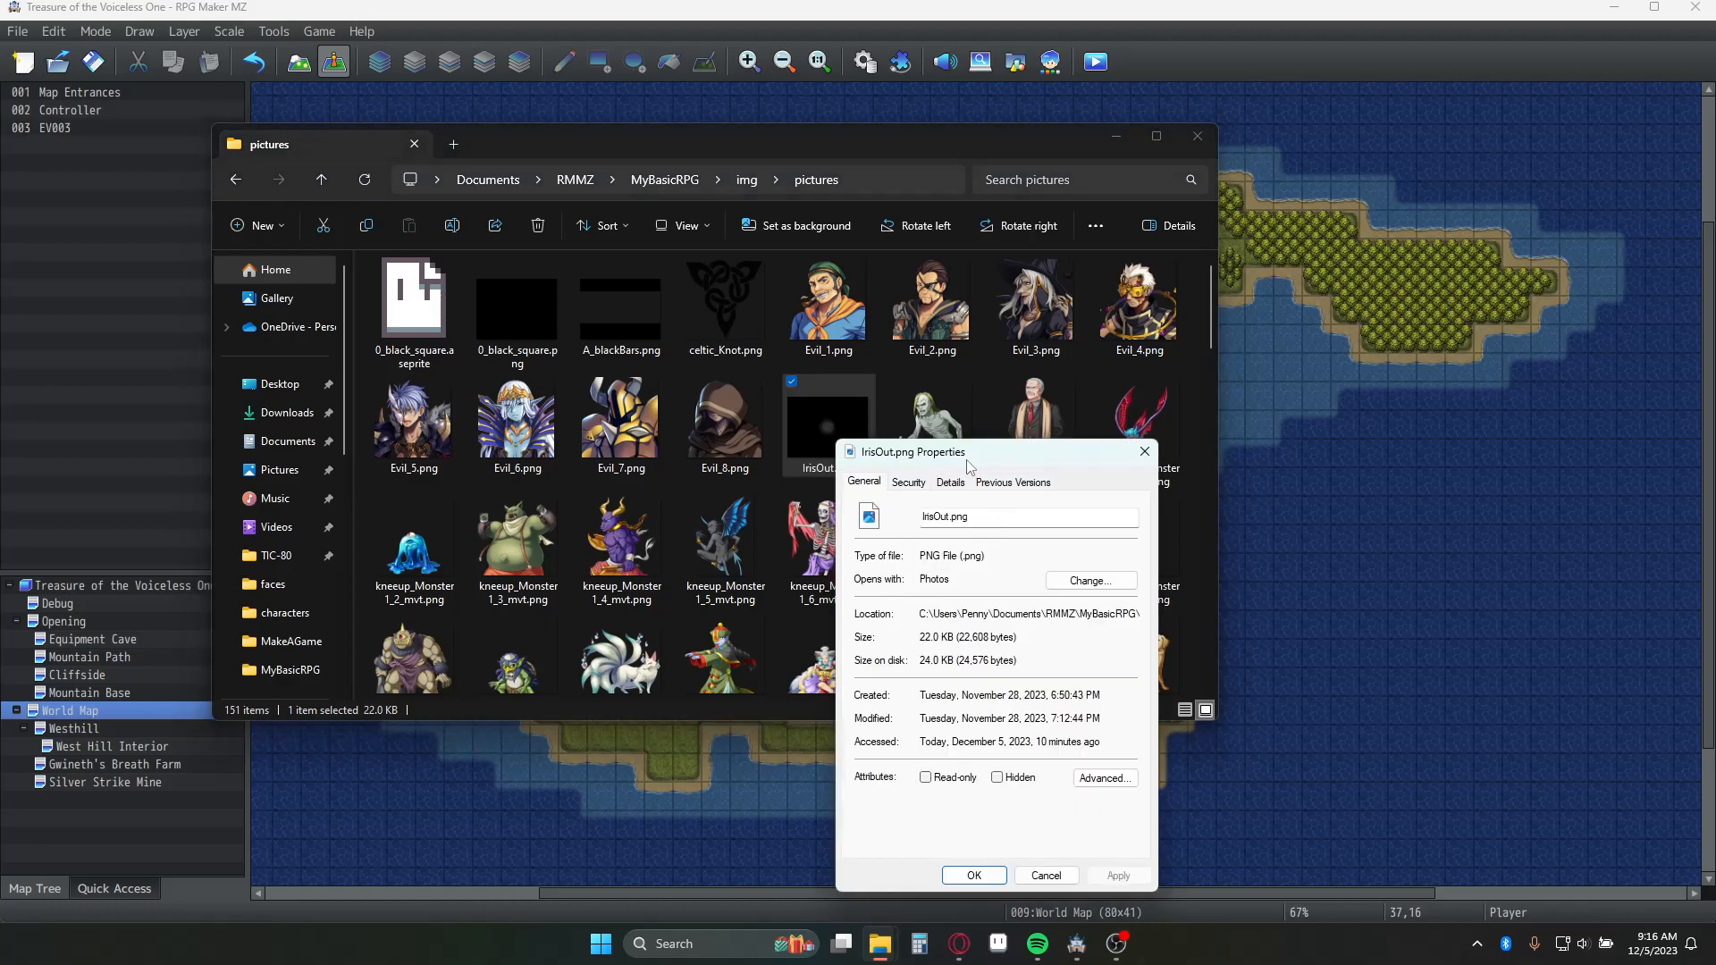
left_click(949, 481)
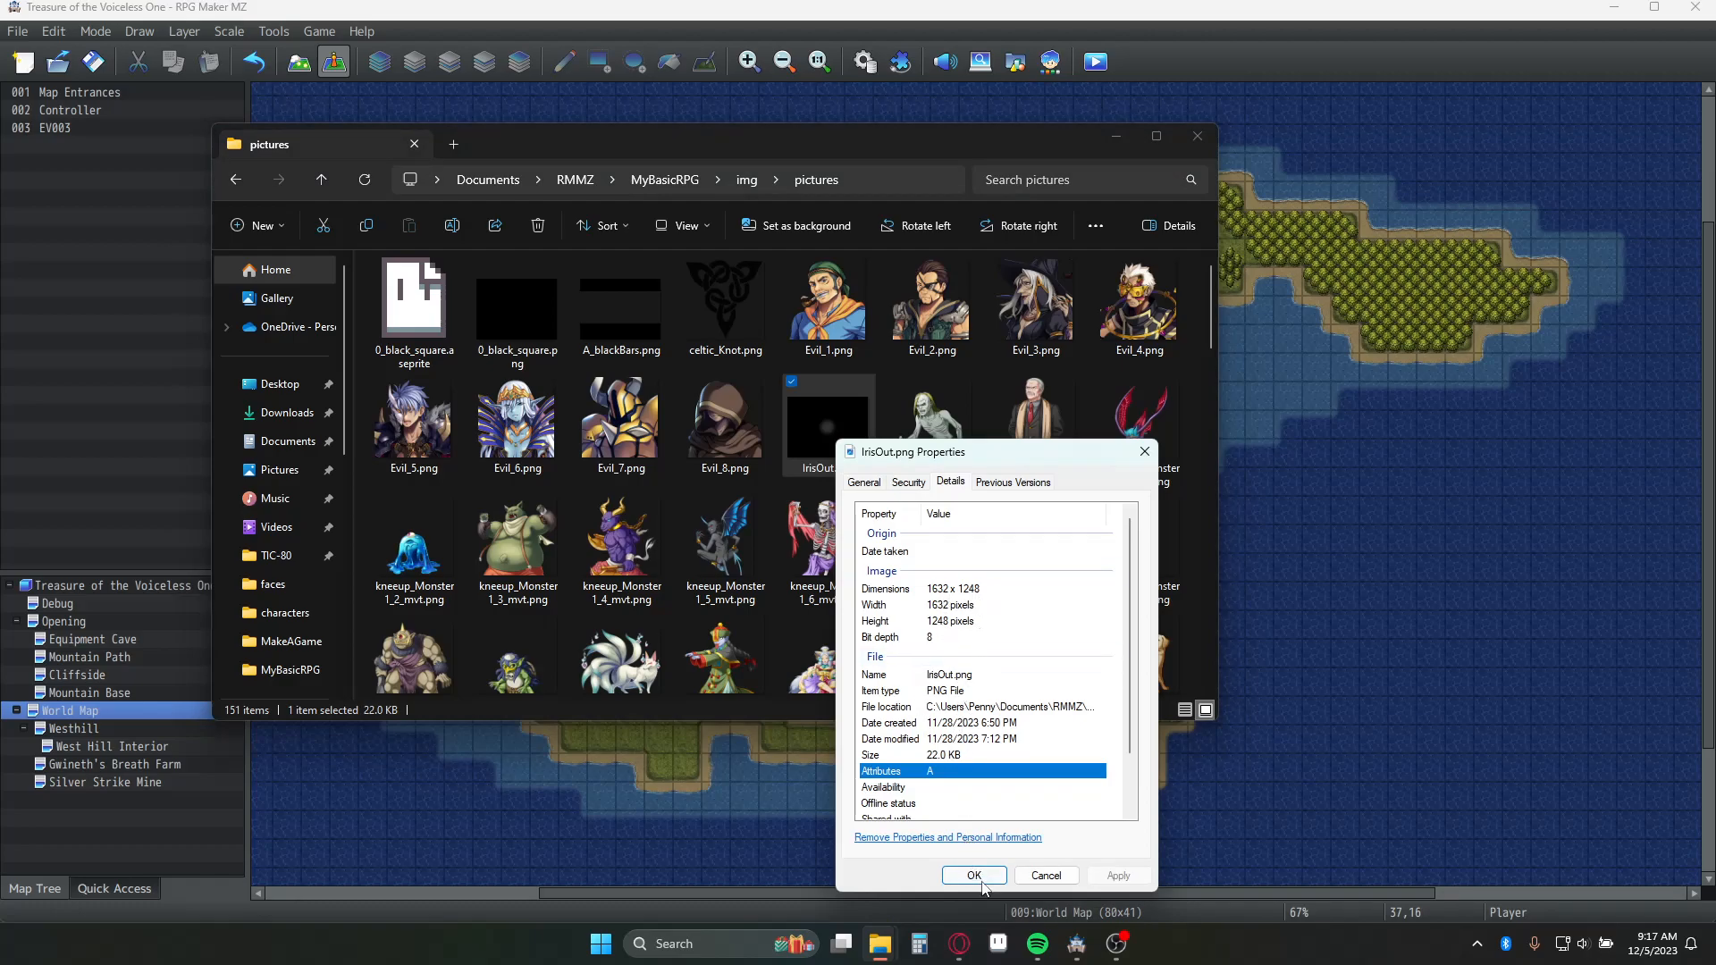
left_click(972, 876)
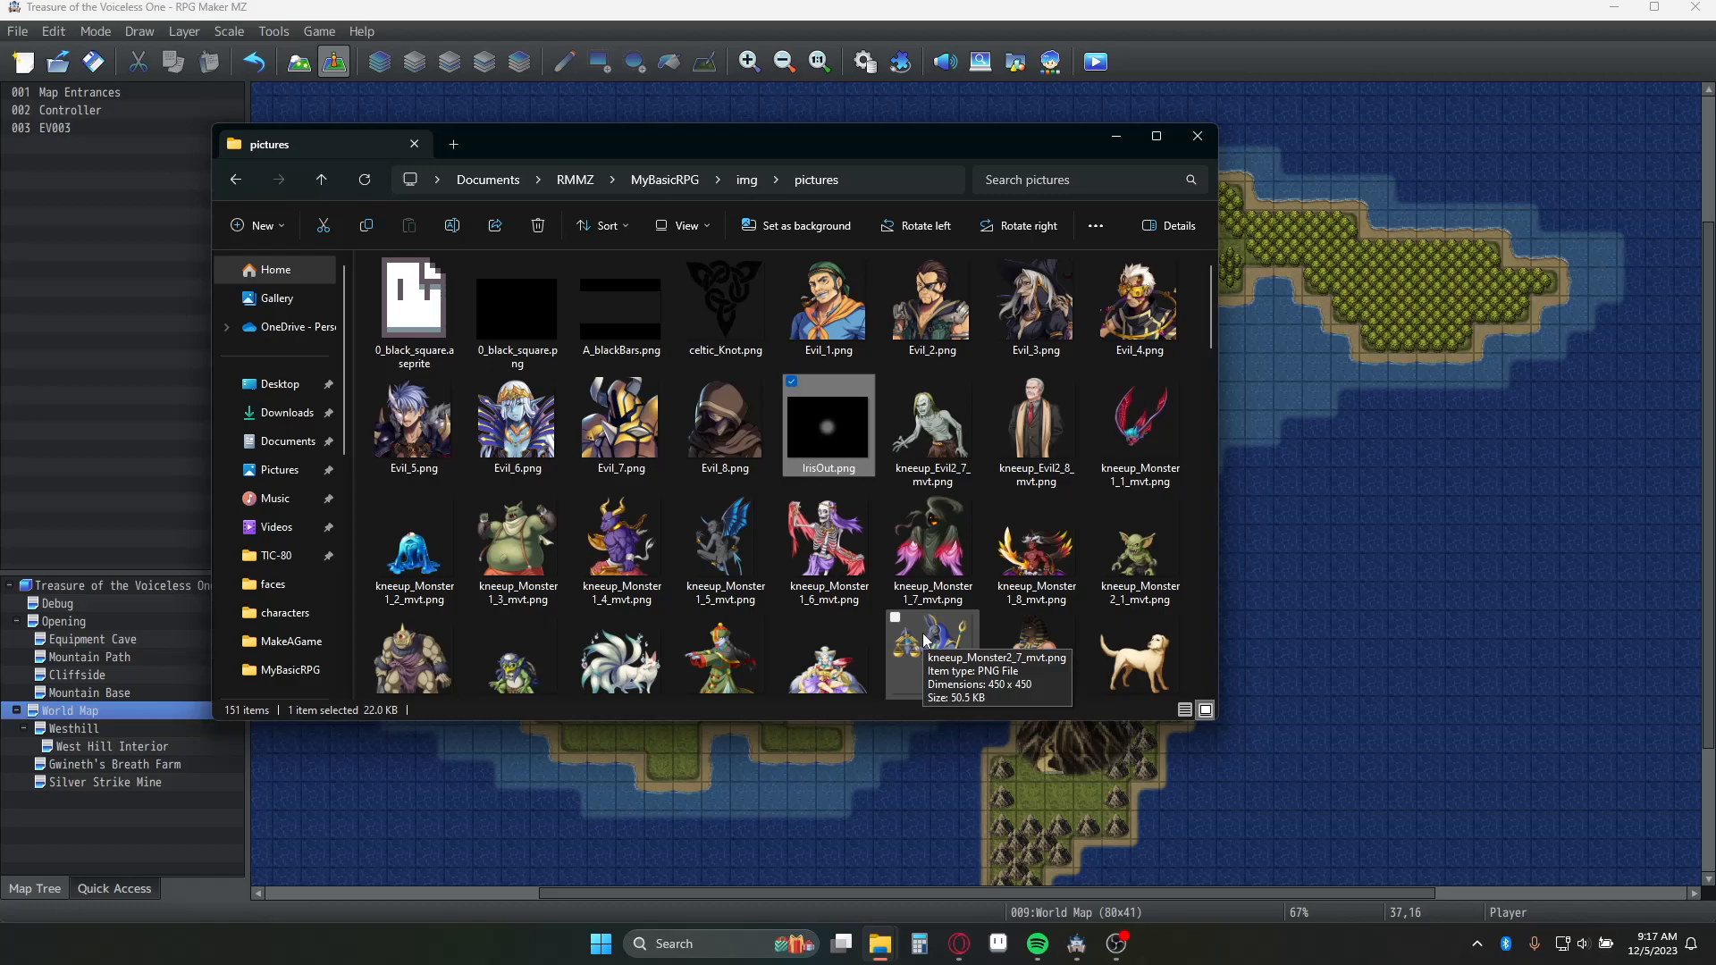
mouse_move(897, 634)
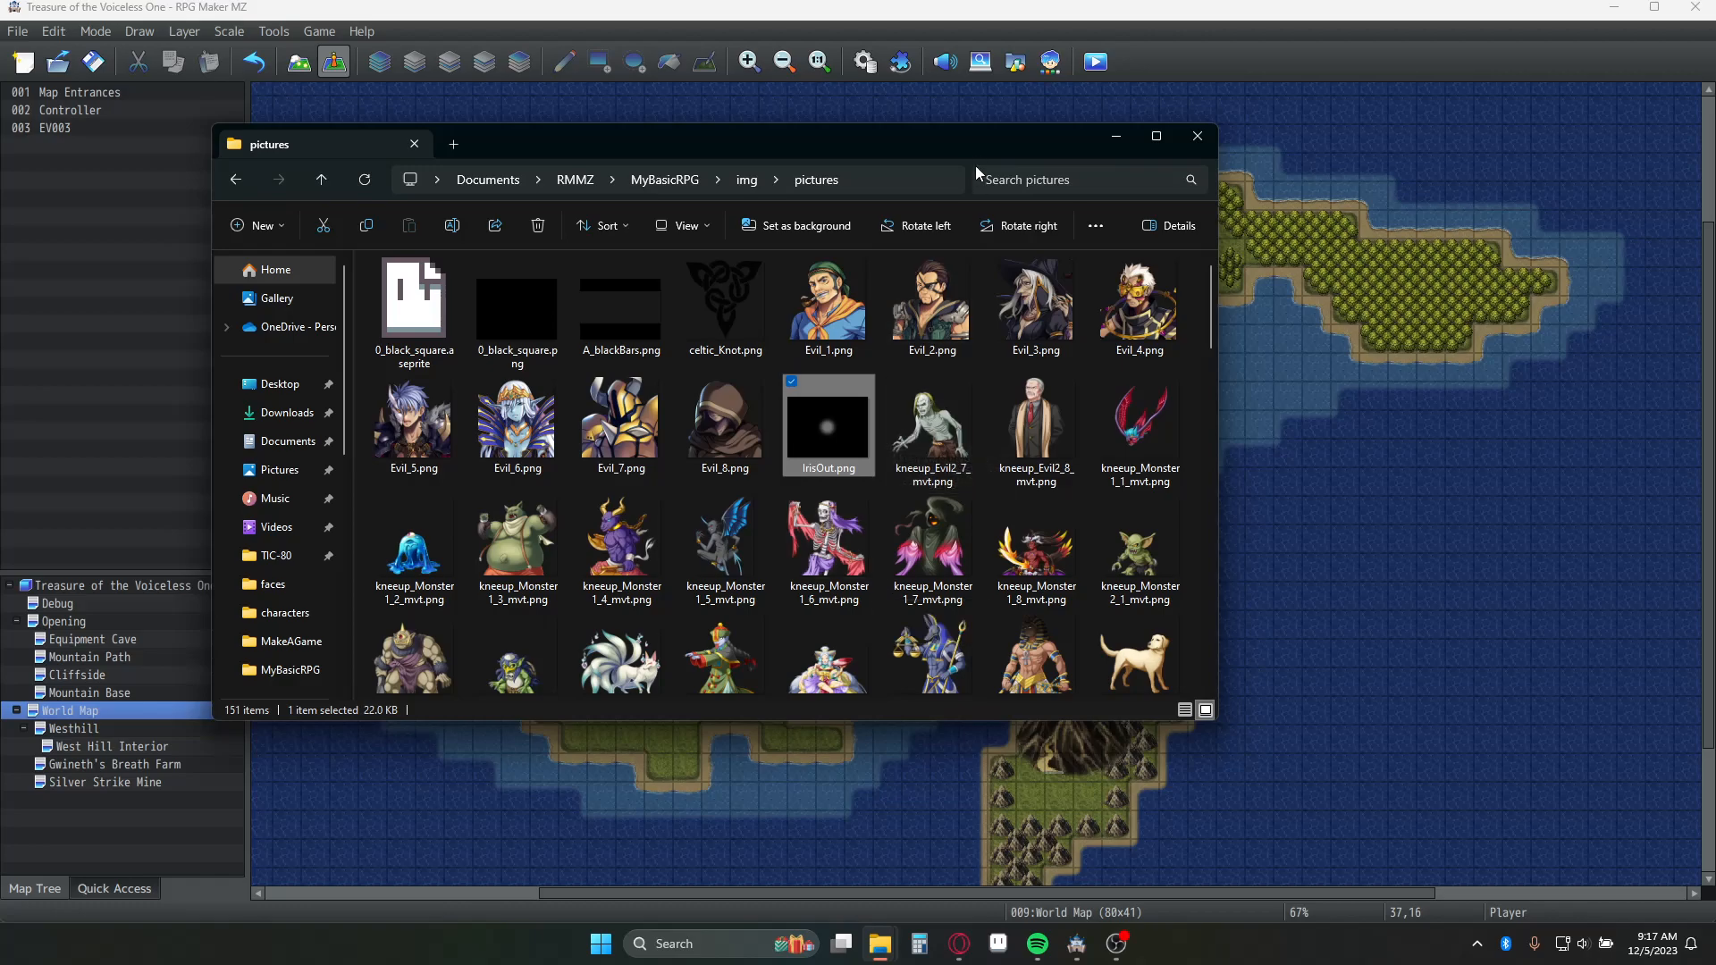
mouse_move(1196, 135)
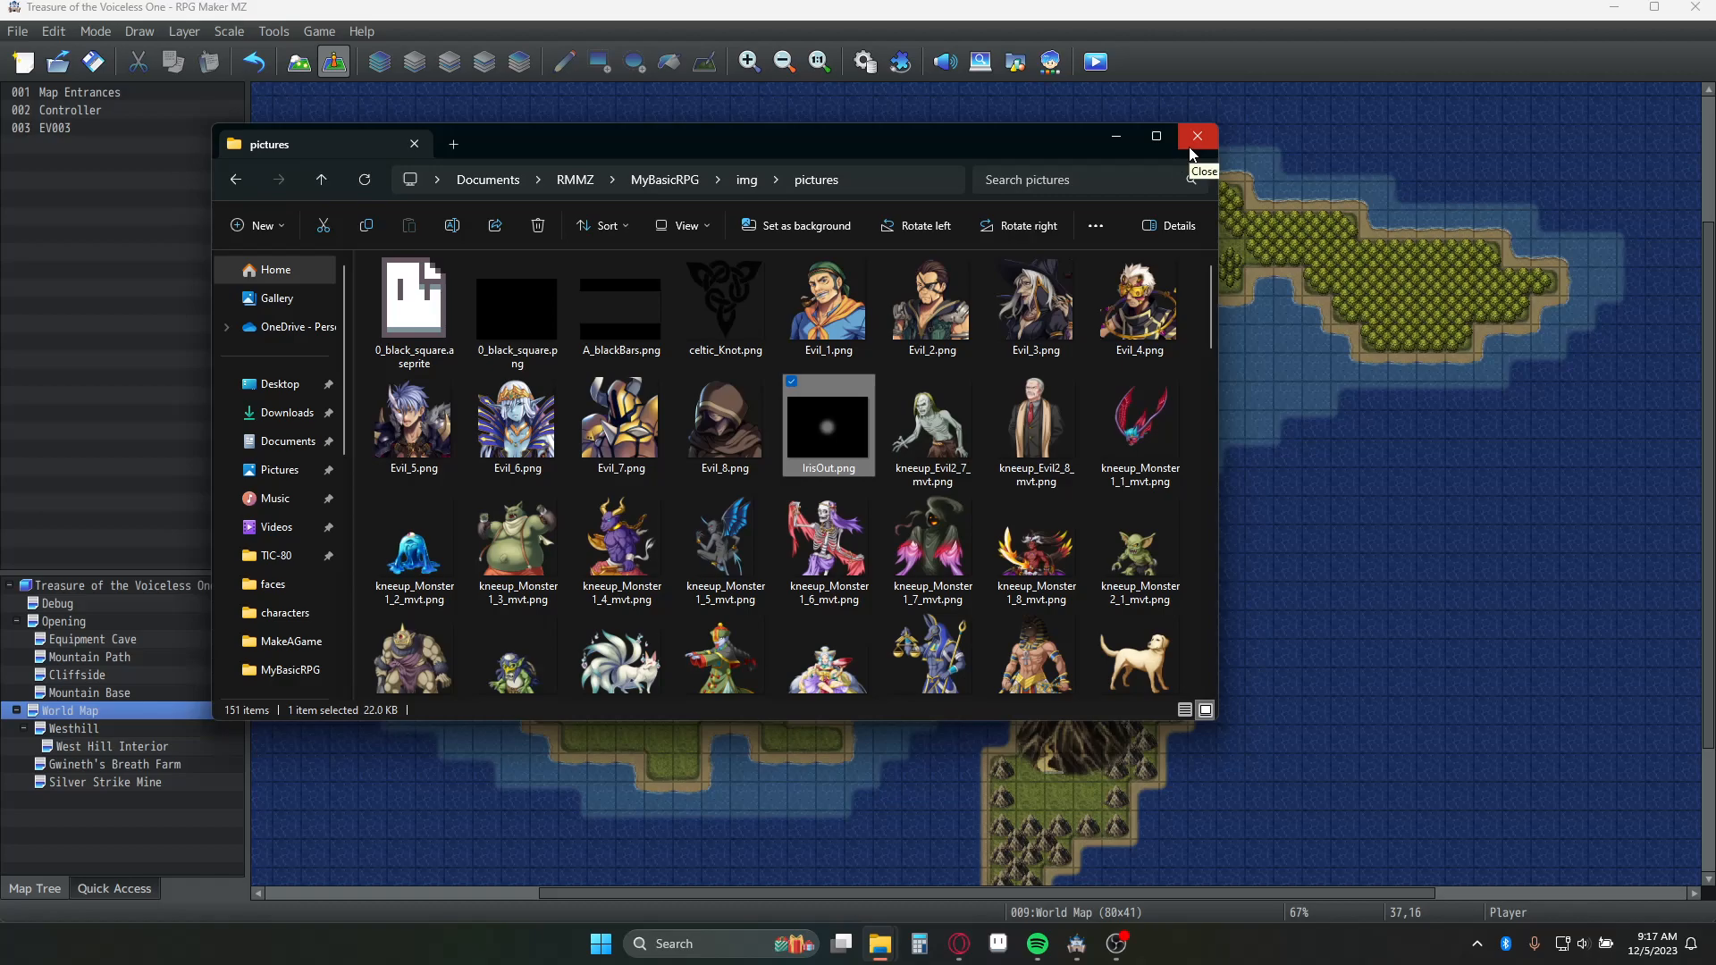
Review the Game Manager common event's player map and screen position variables in the Database.
left_click(1196, 136)
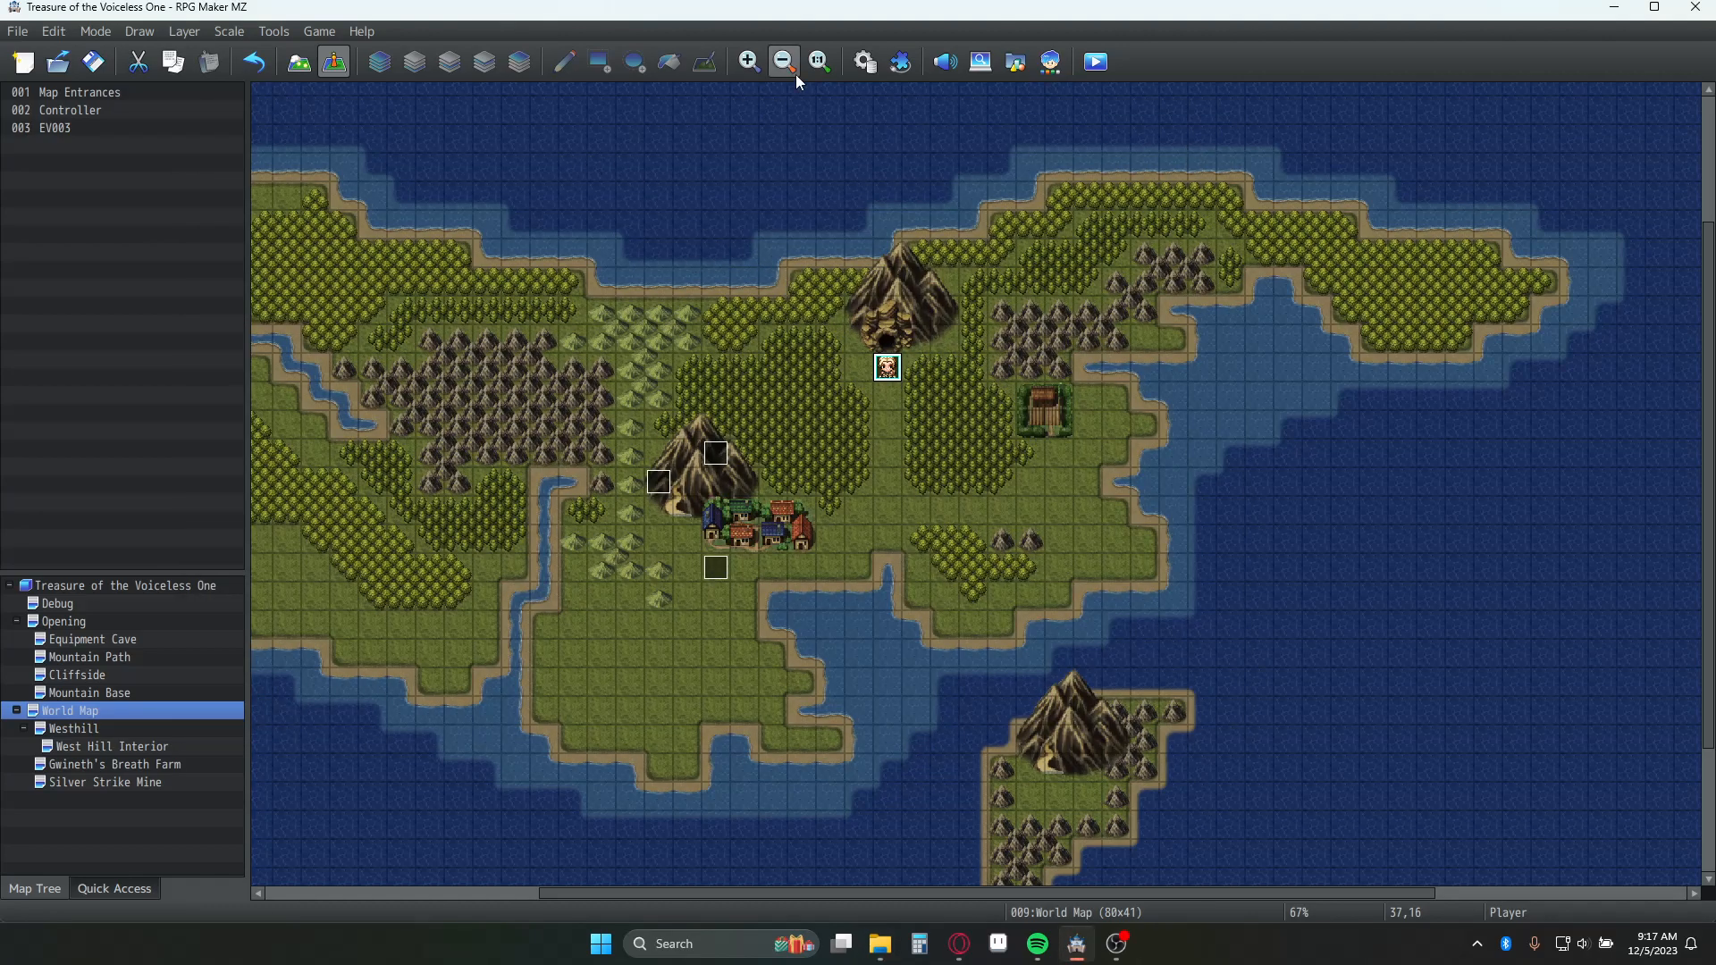
mouse_move(864, 61)
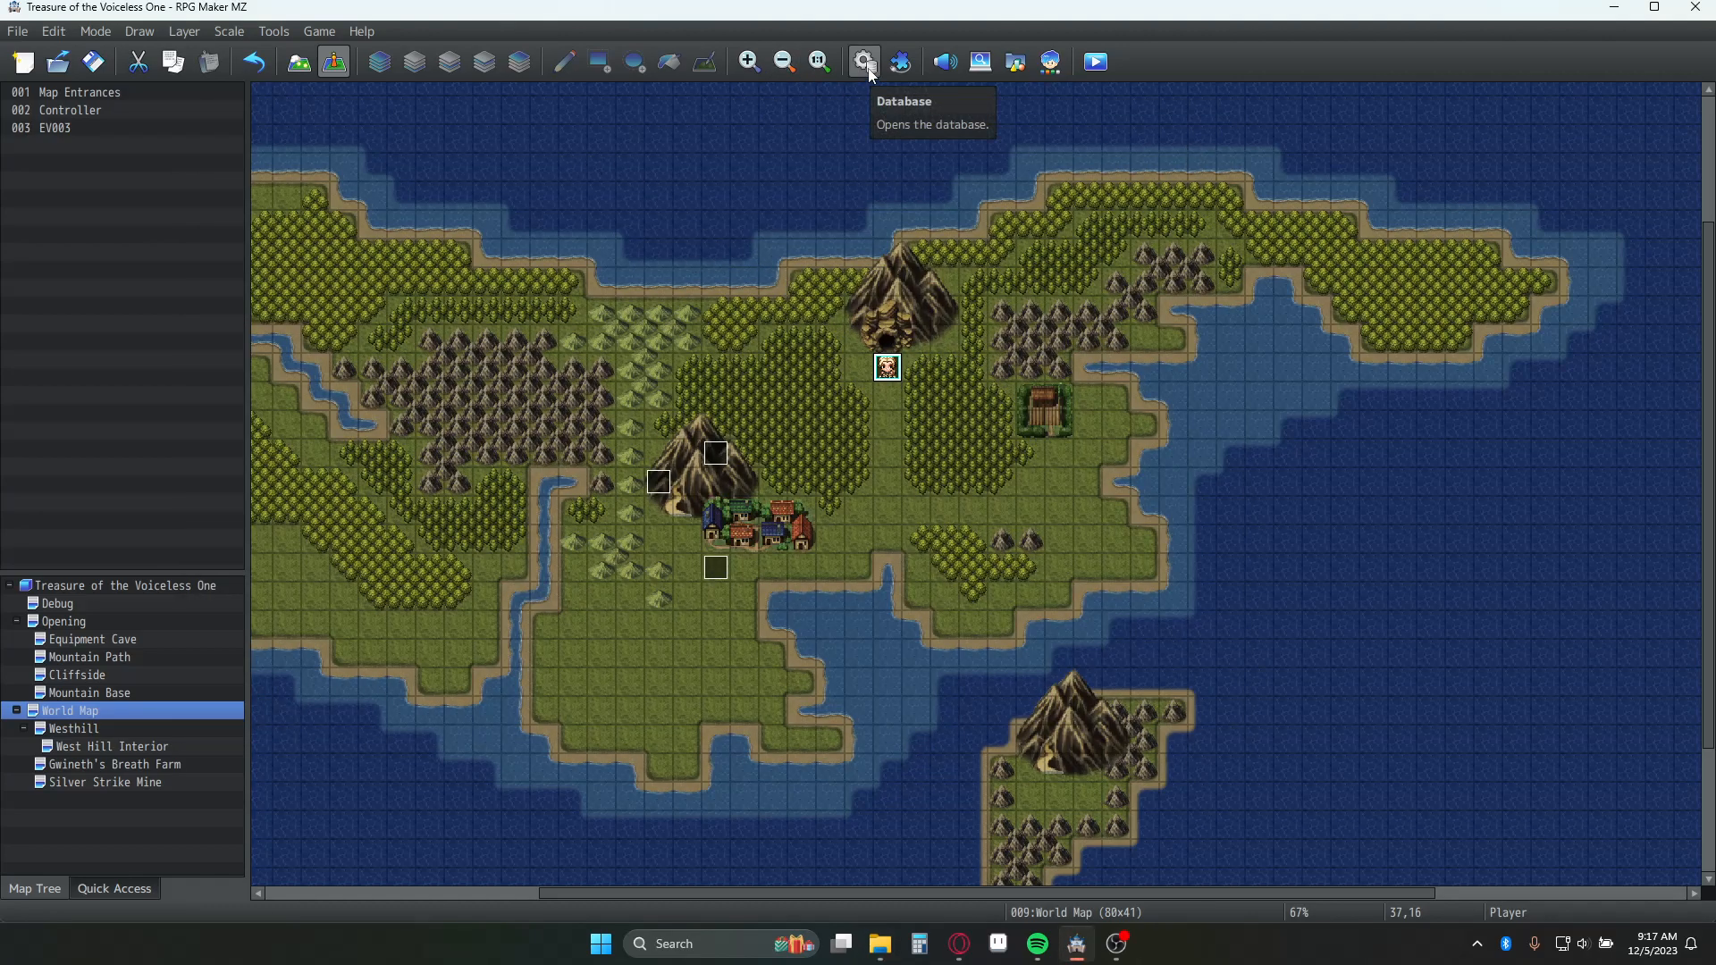
left_click(864, 61)
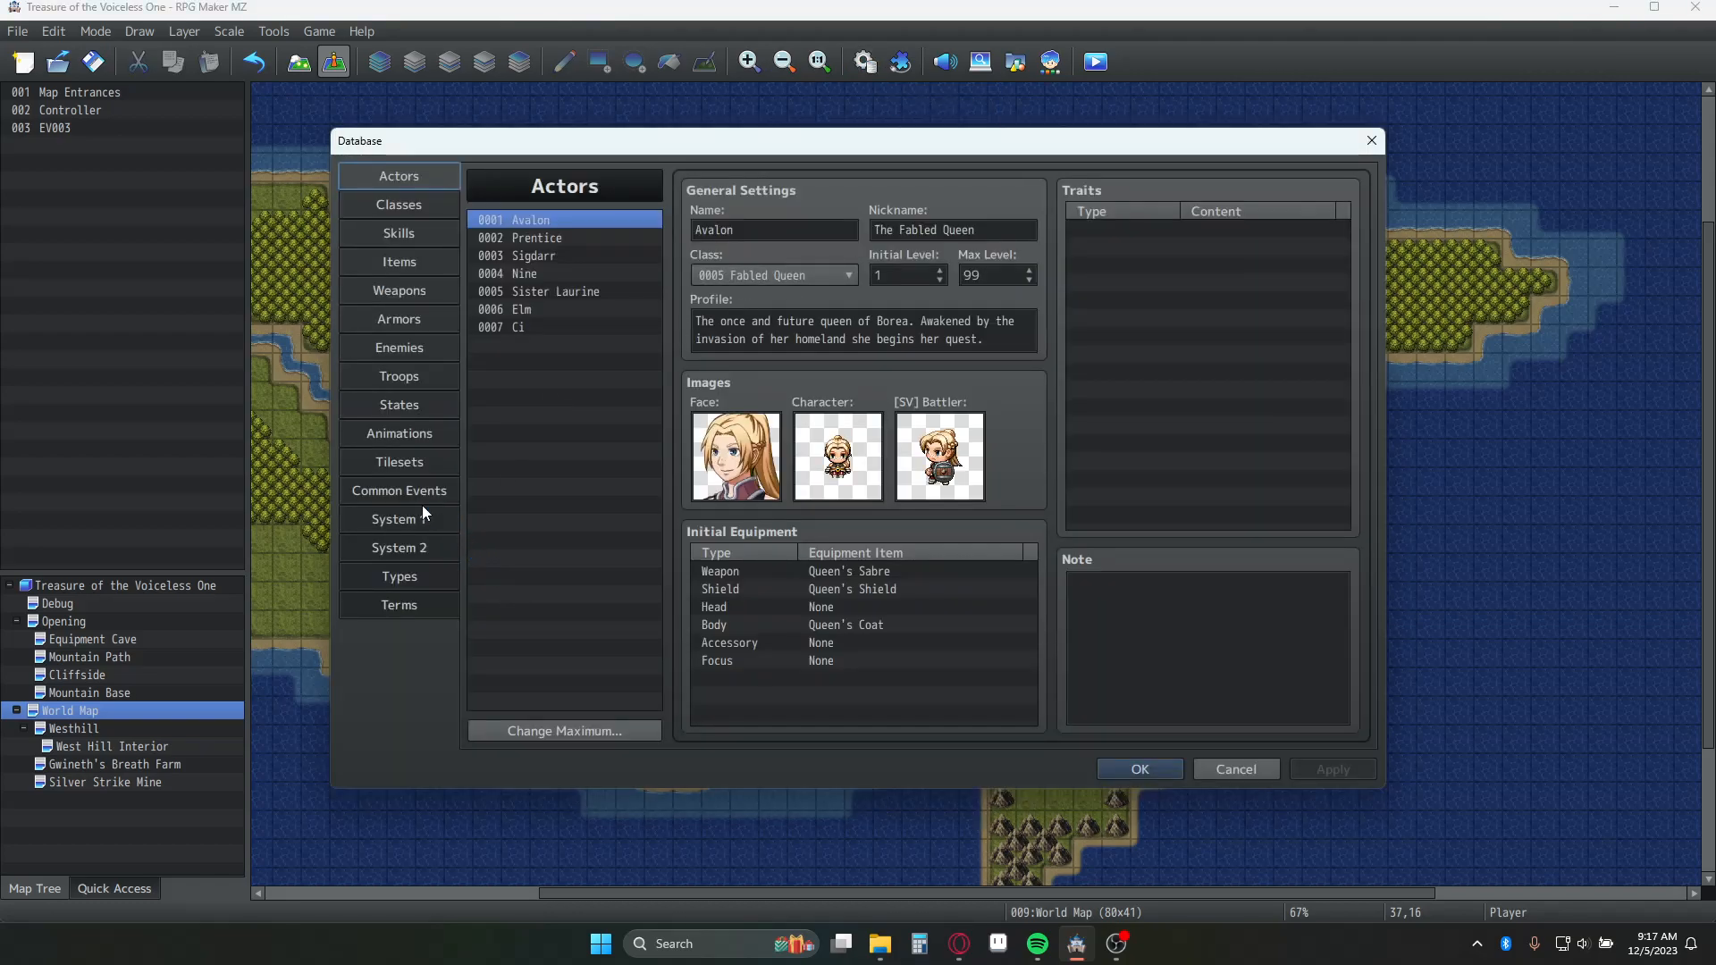
left_click(399, 490)
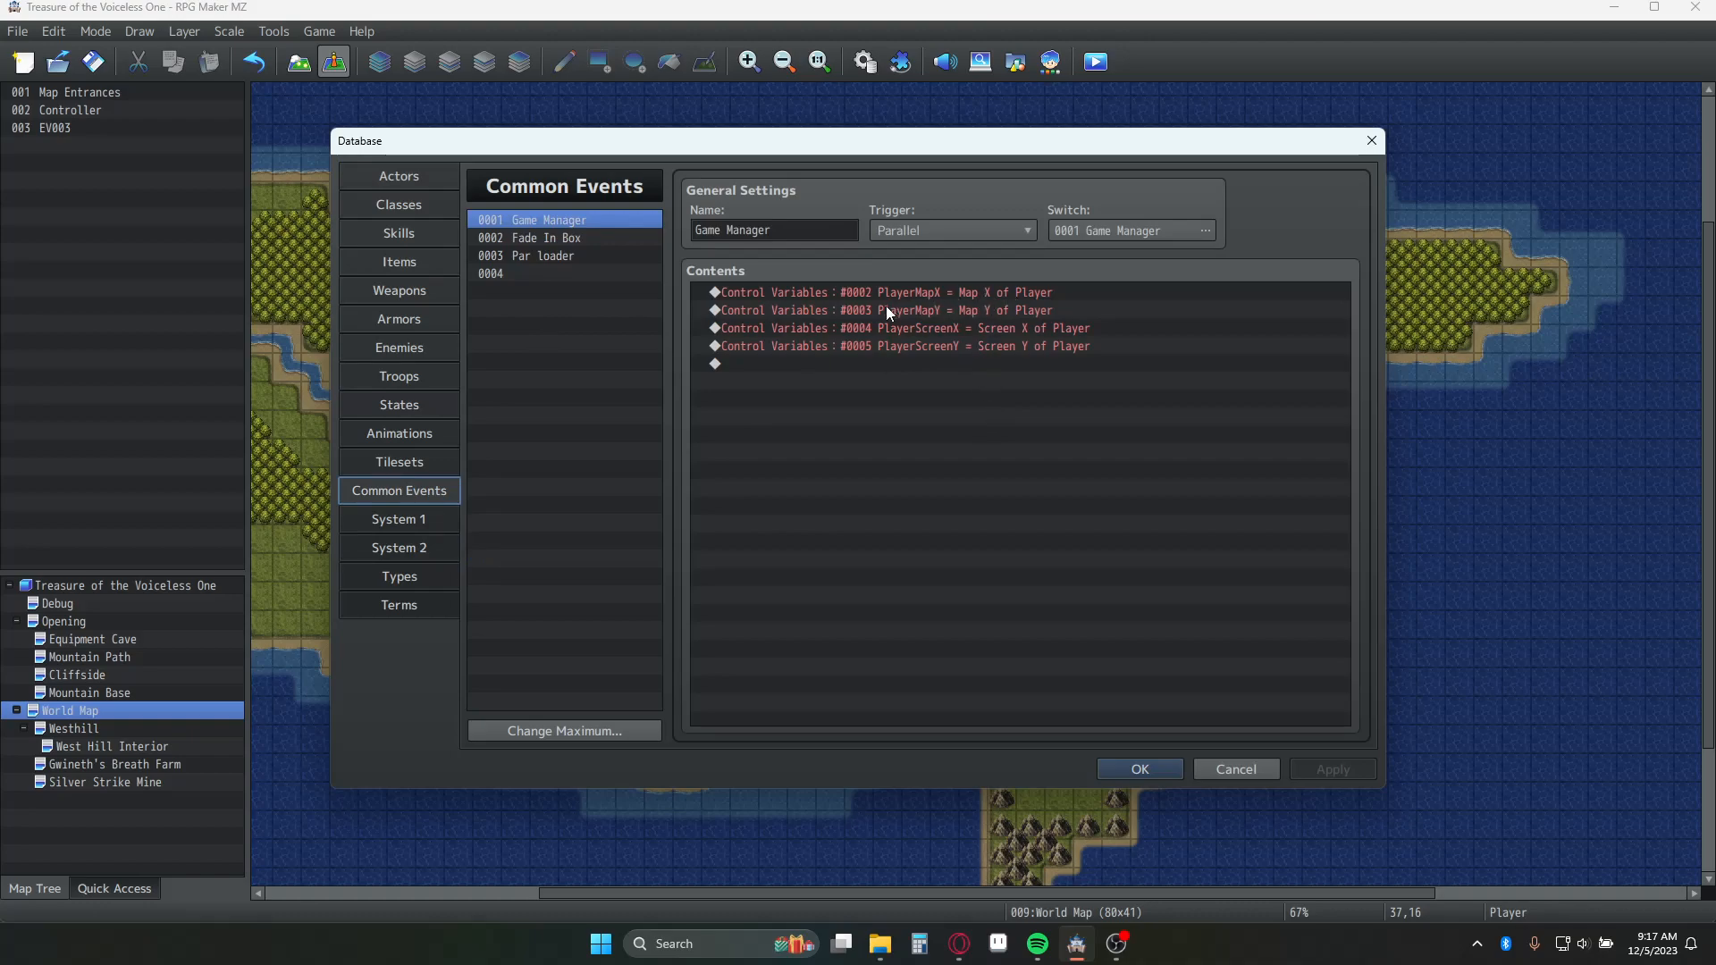
mouse_move(861, 349)
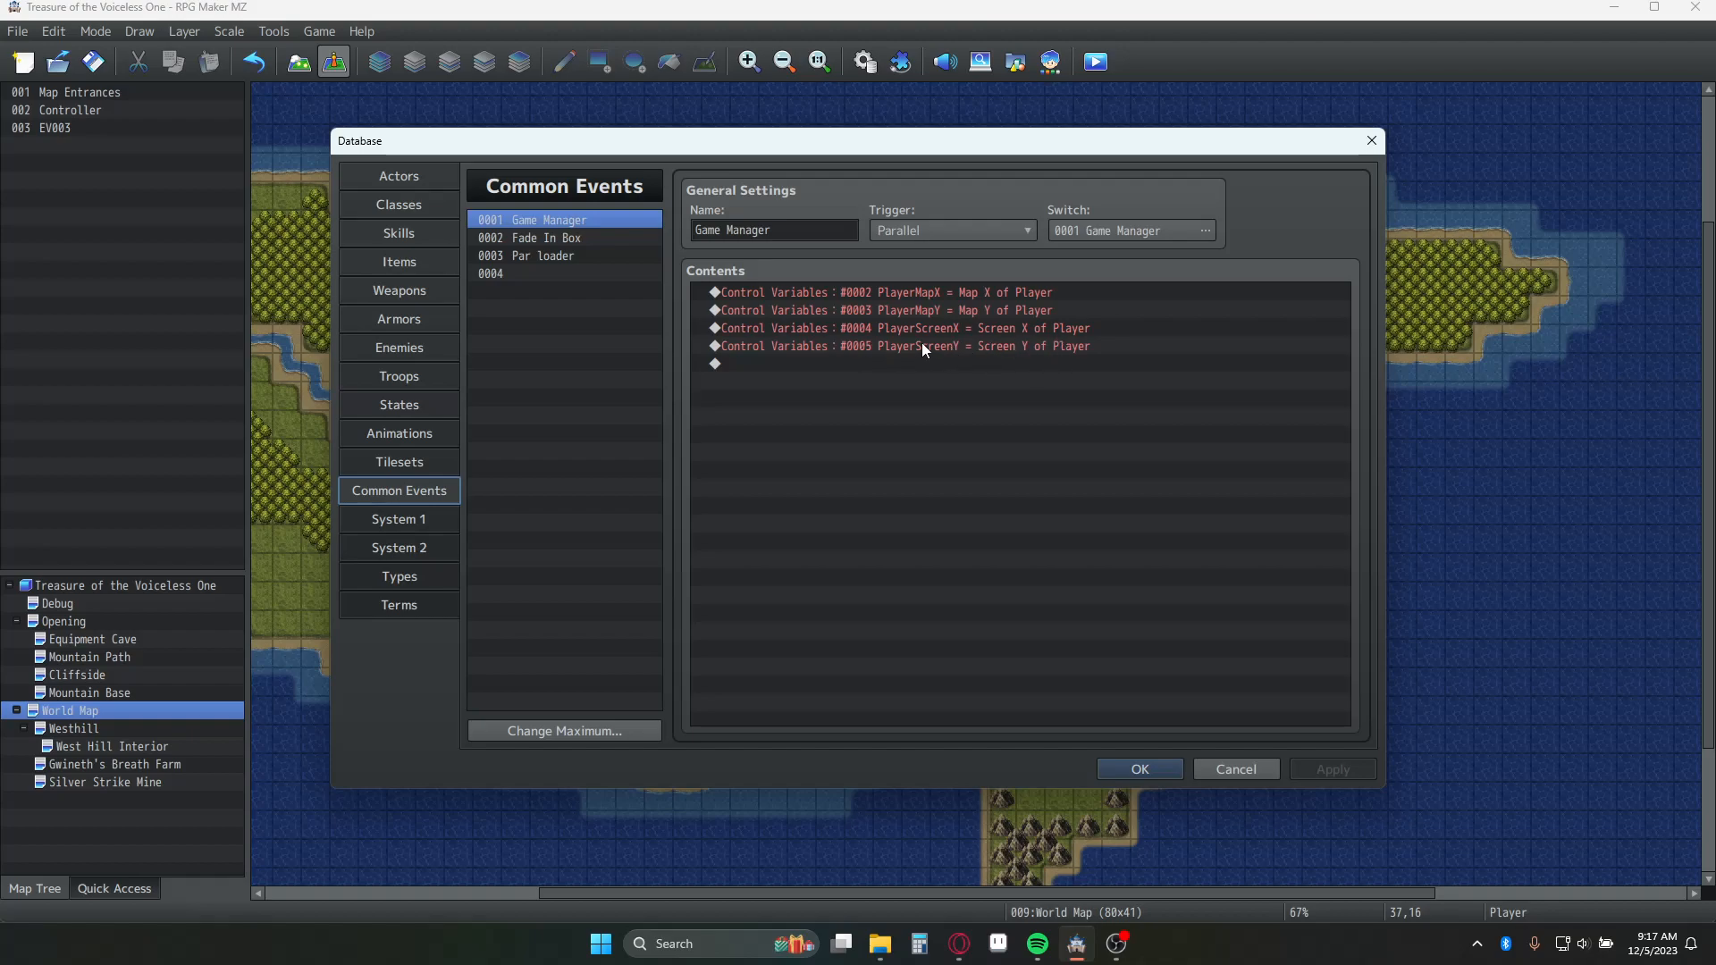
mouse_move(994, 334)
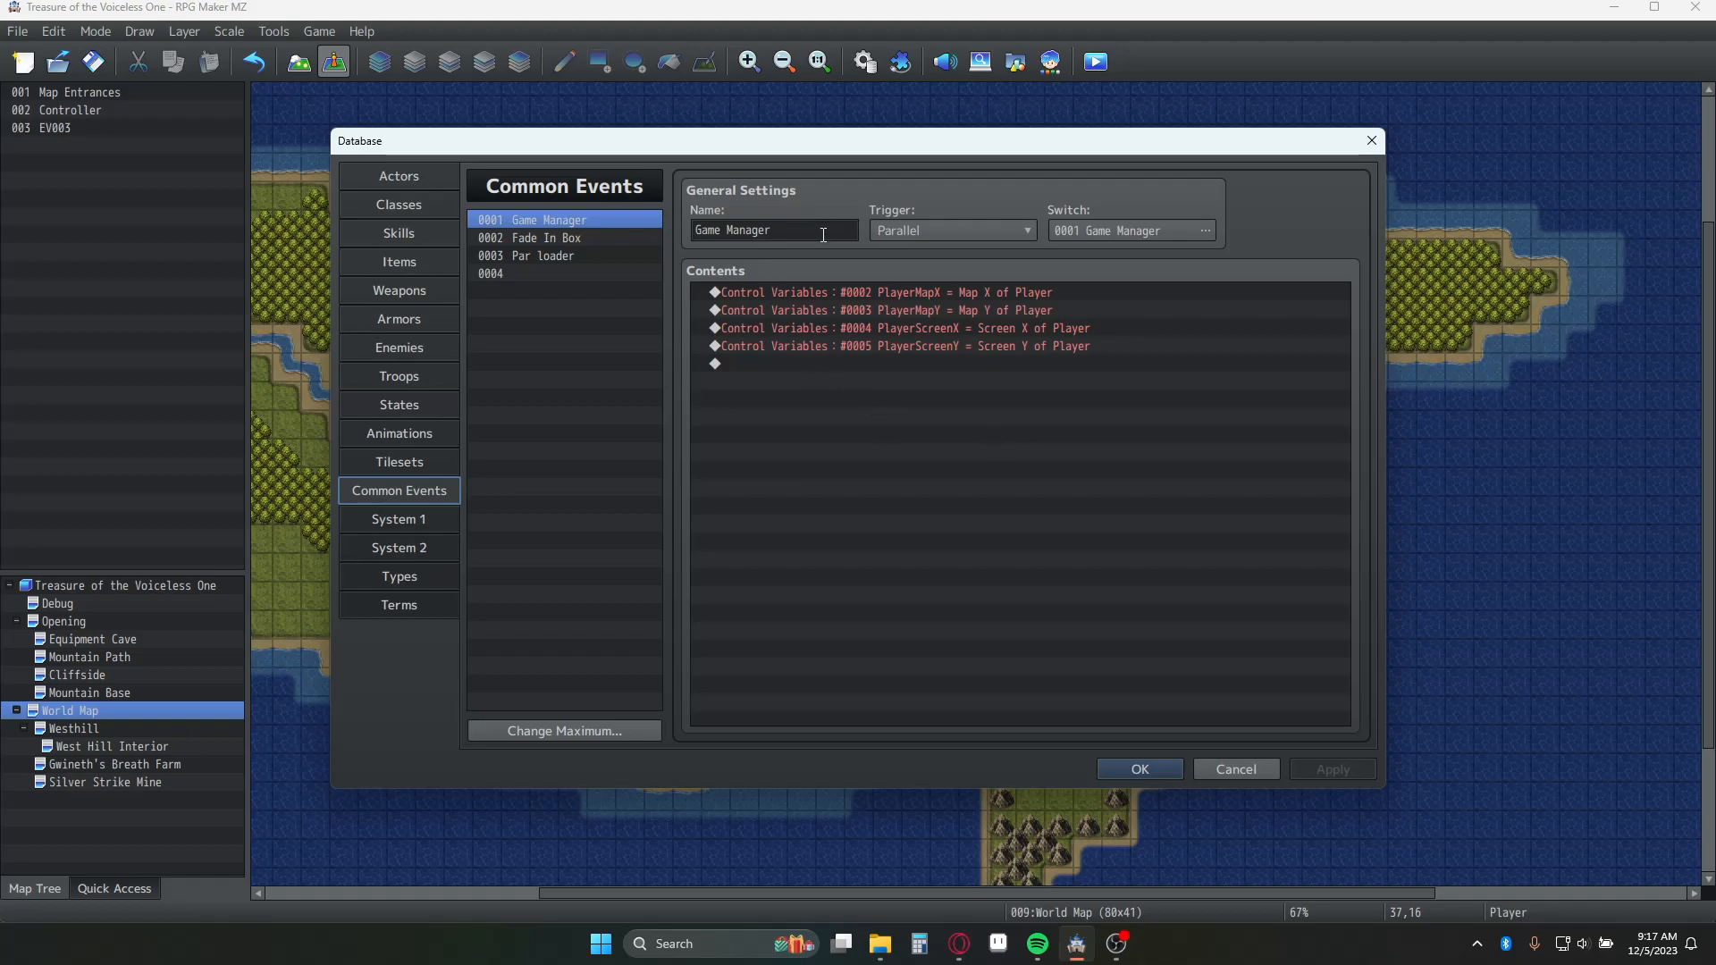
mouse_move(1109, 318)
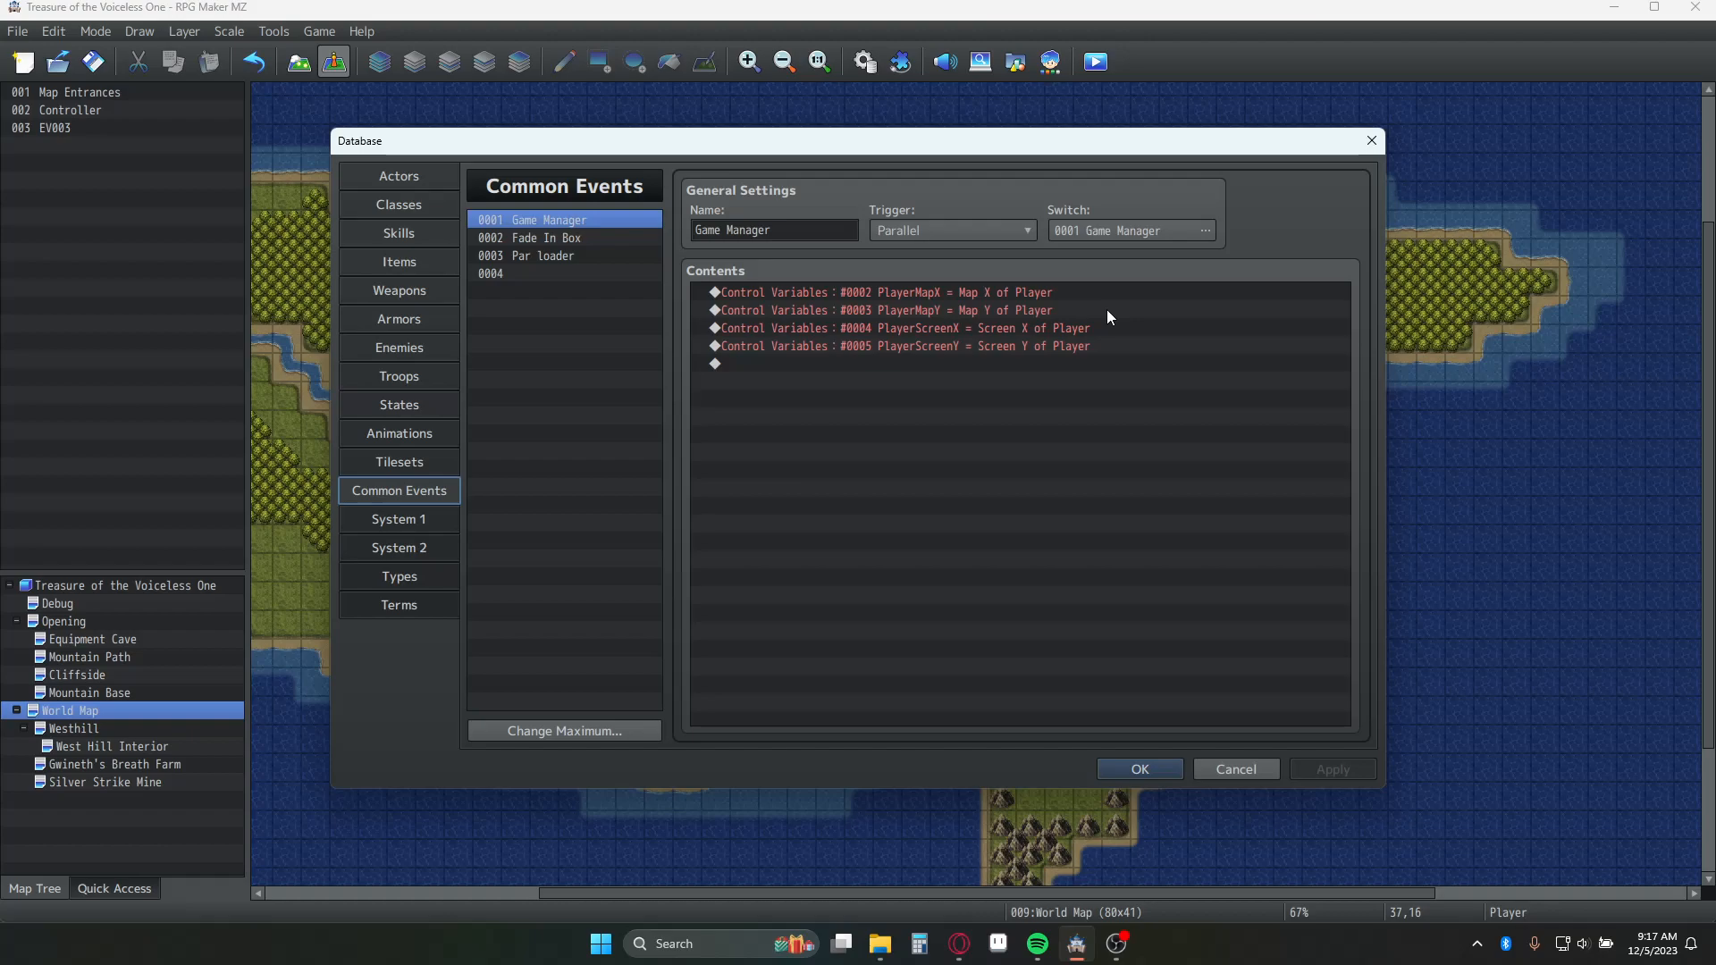
mouse_move(1028, 349)
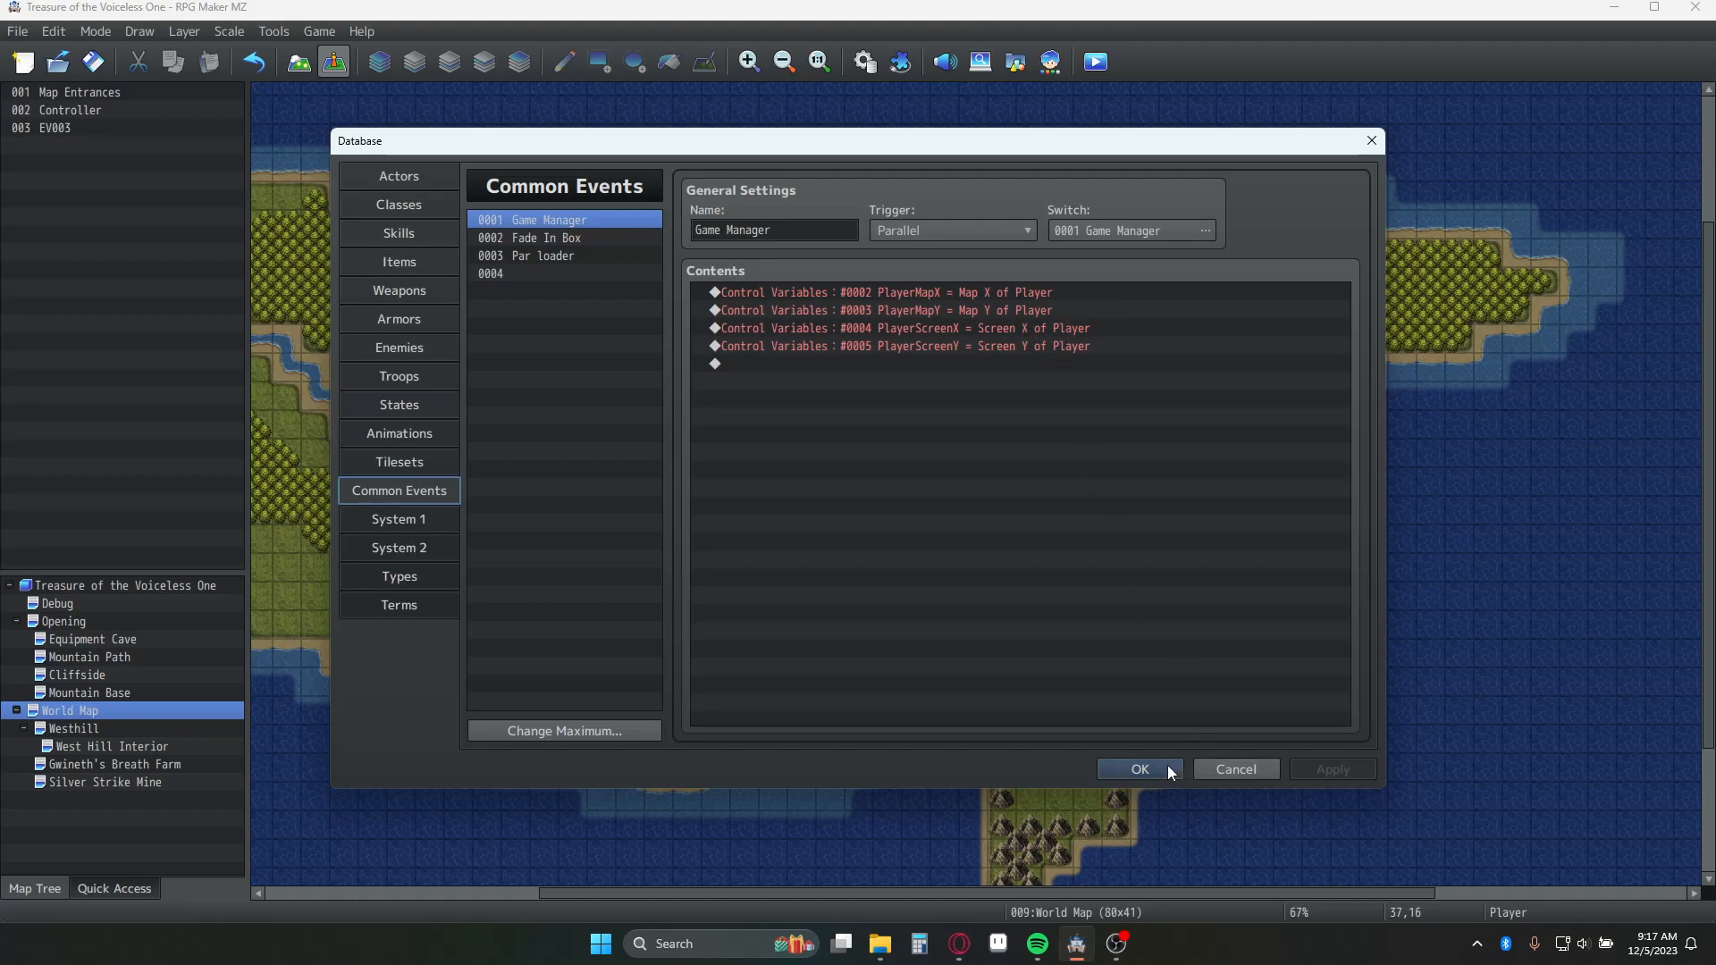
left_click(1138, 769)
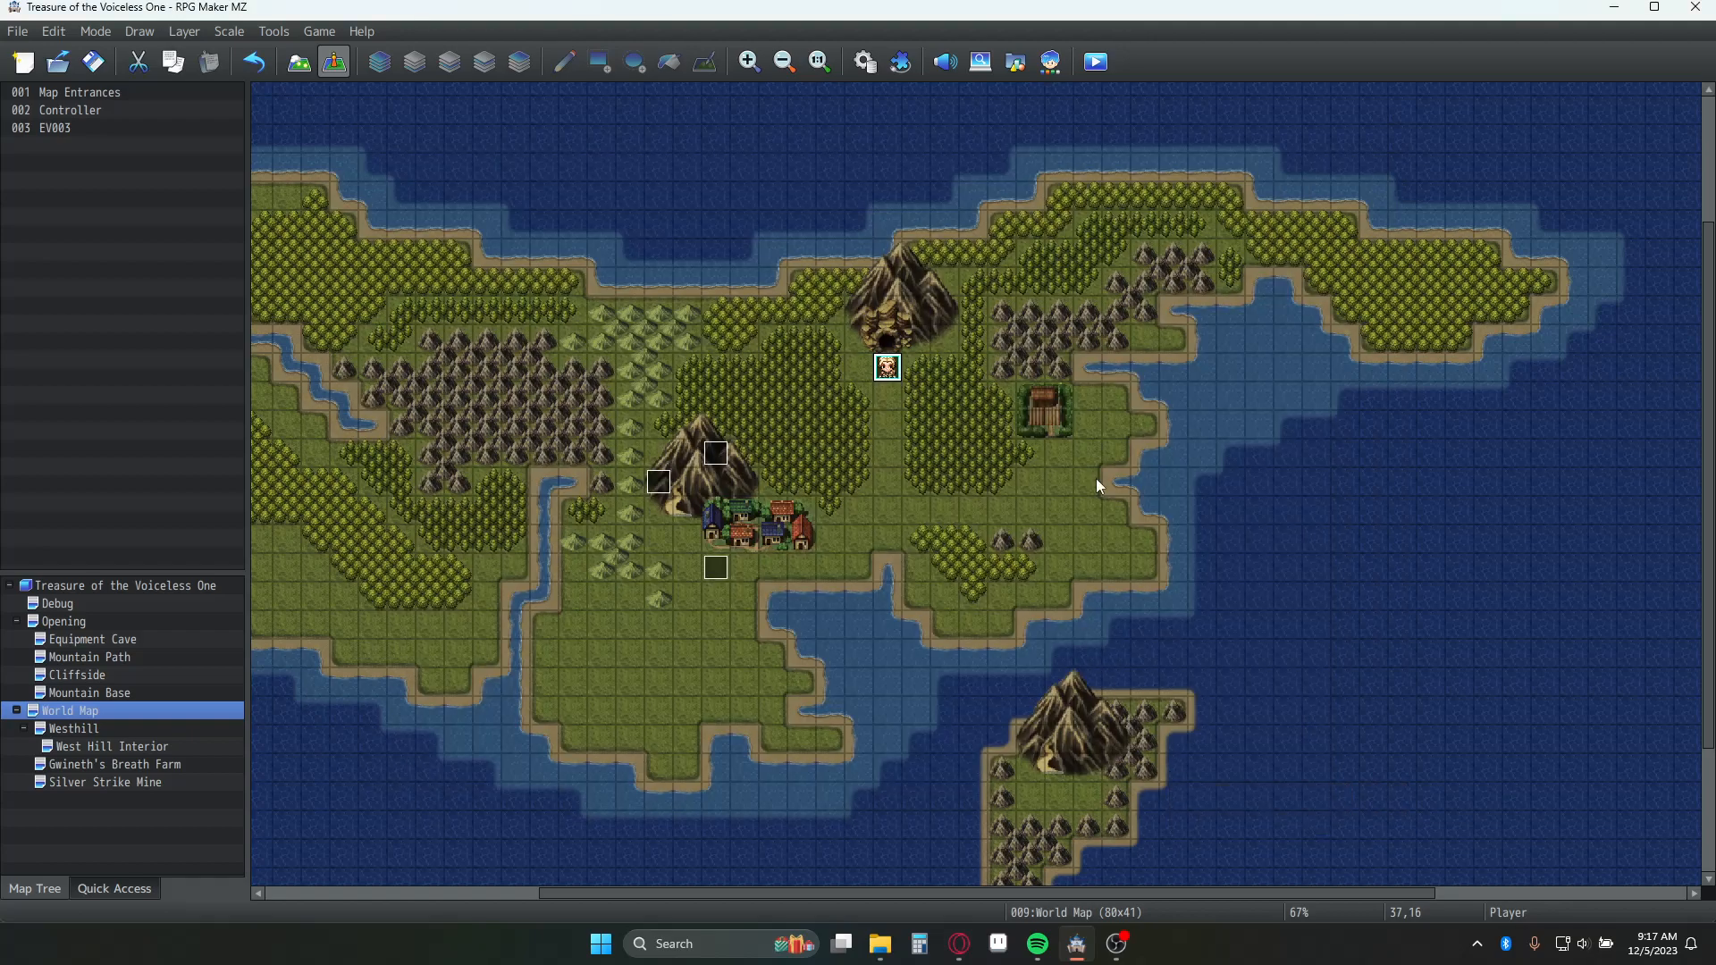
mouse_move(734, 485)
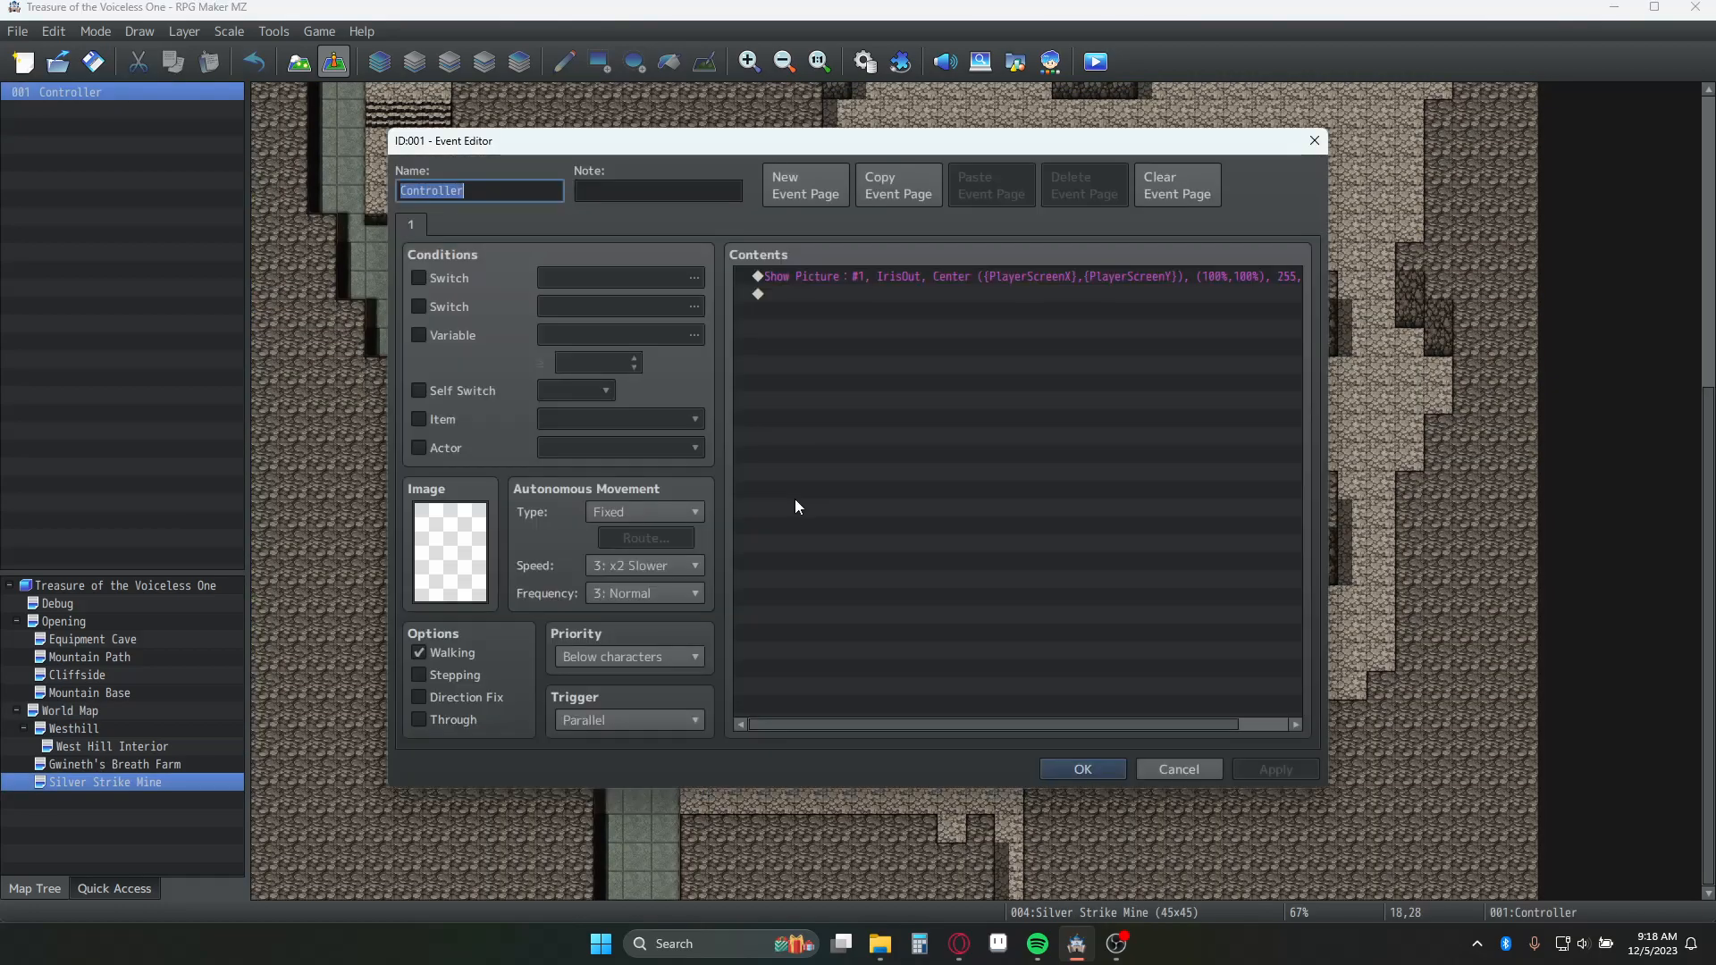
Bring up the Controller event's Show Picture settings for IrisOut centred on variables 0004/0005.
left_click(1017, 275)
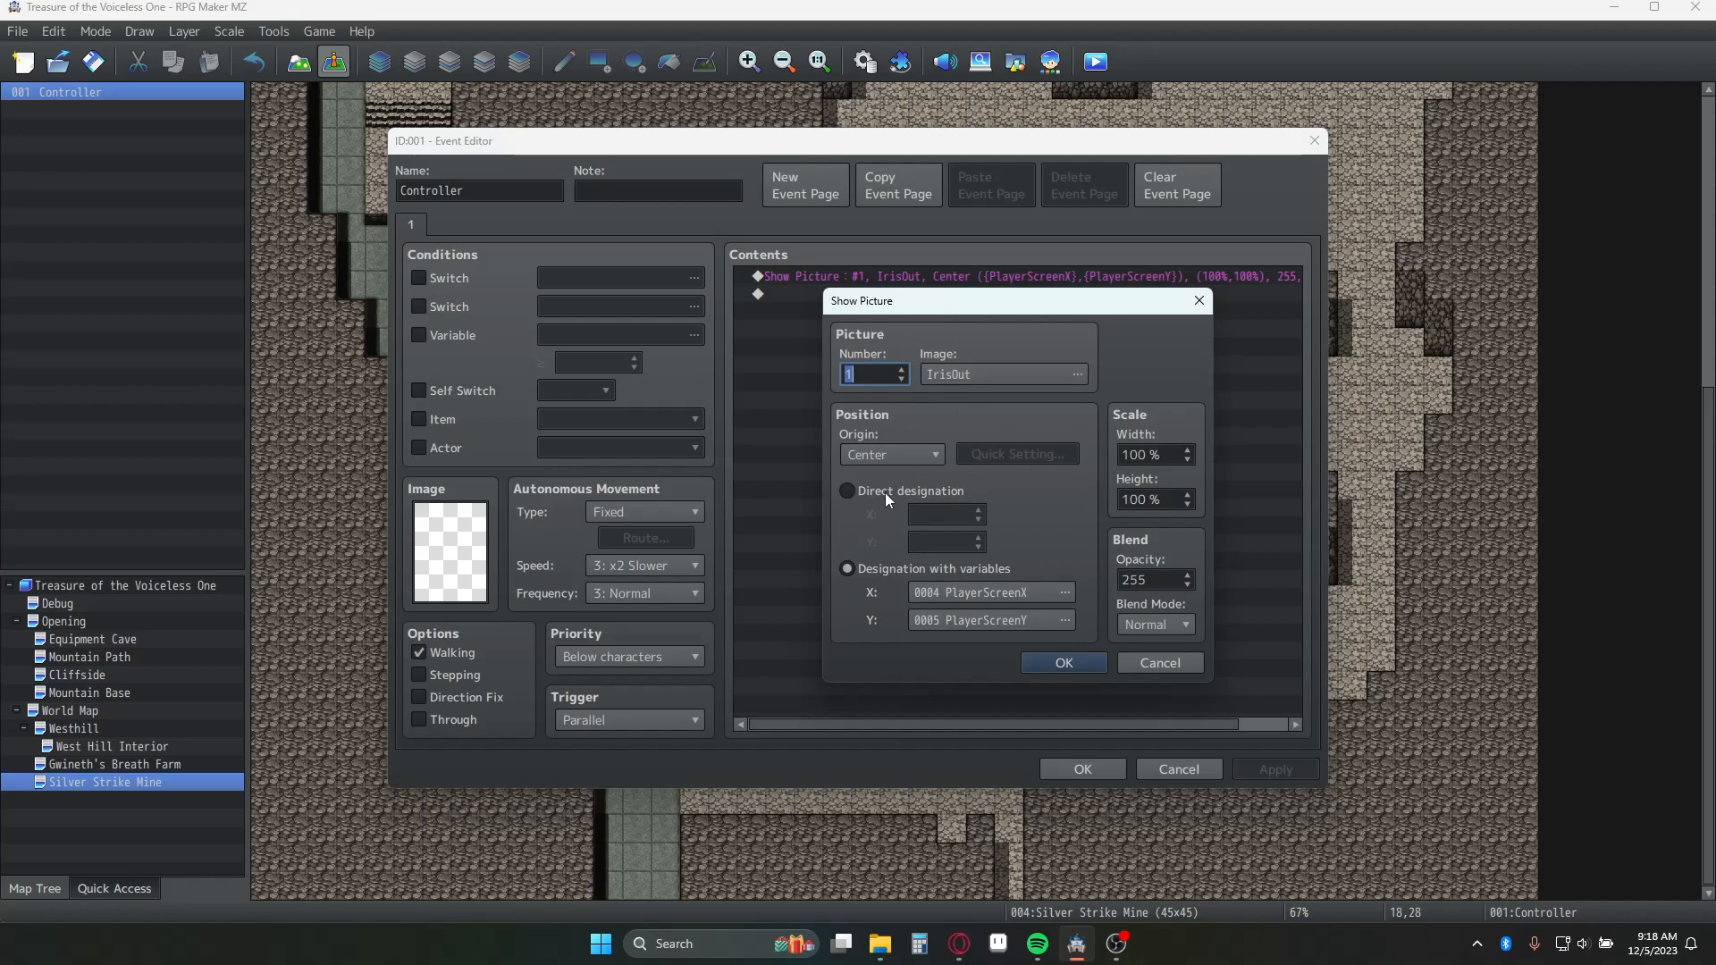
mouse_move(1037, 566)
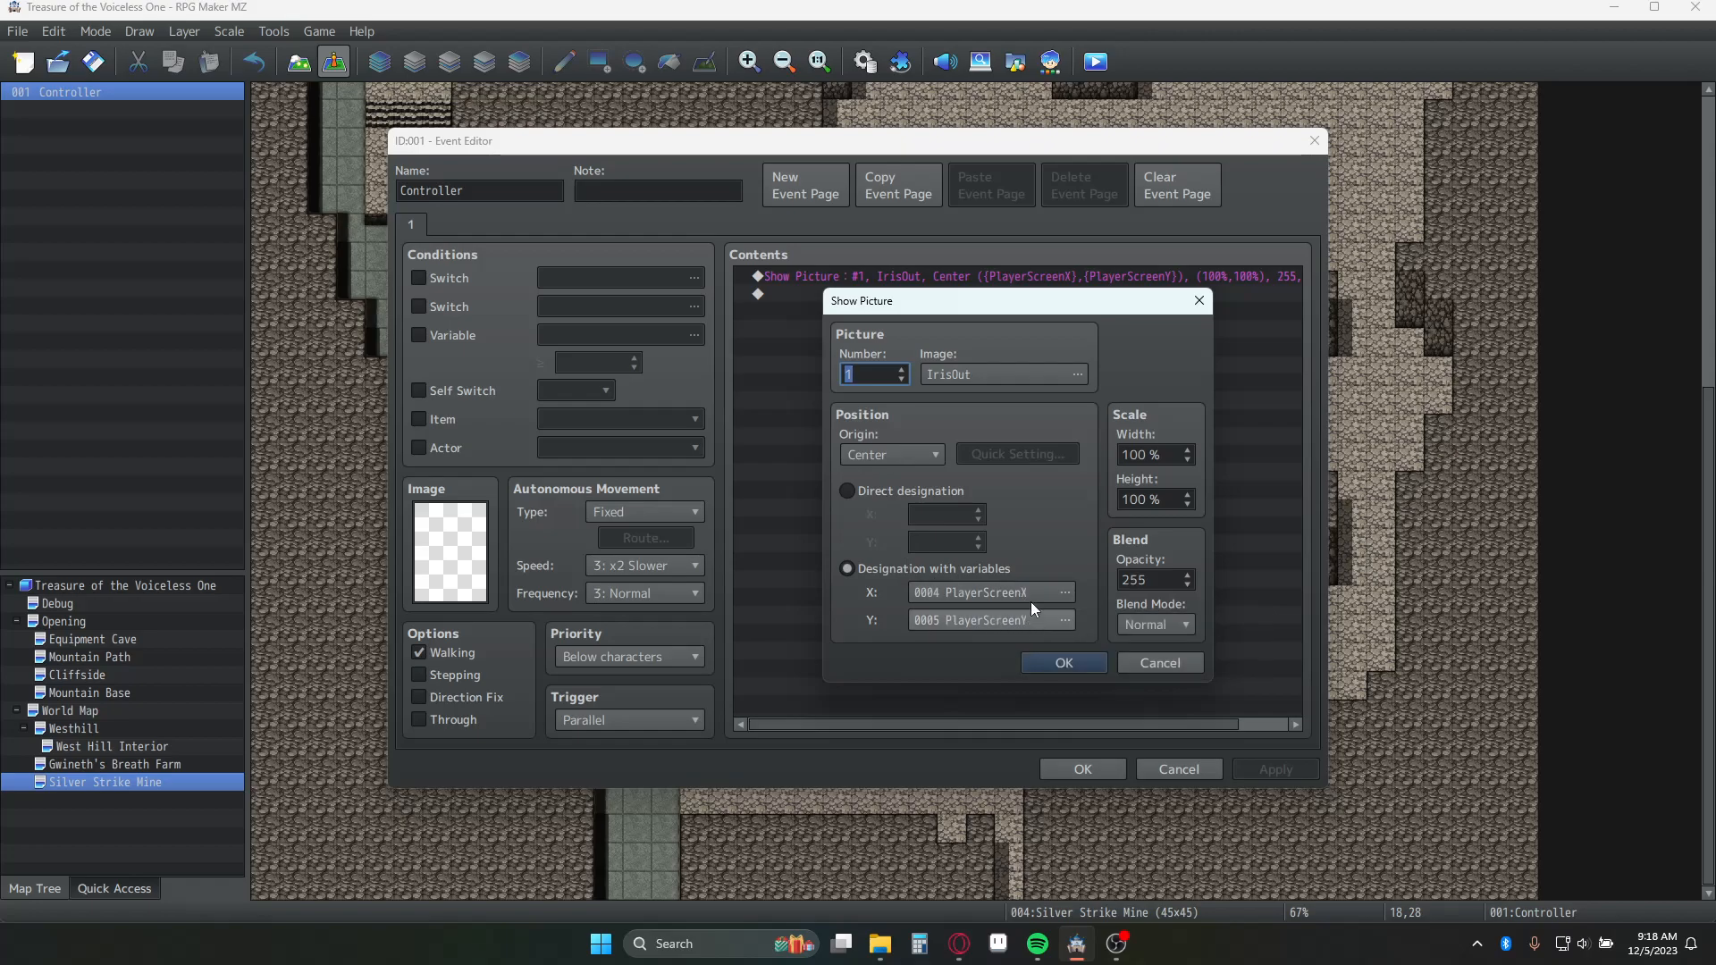
mouse_move(991, 592)
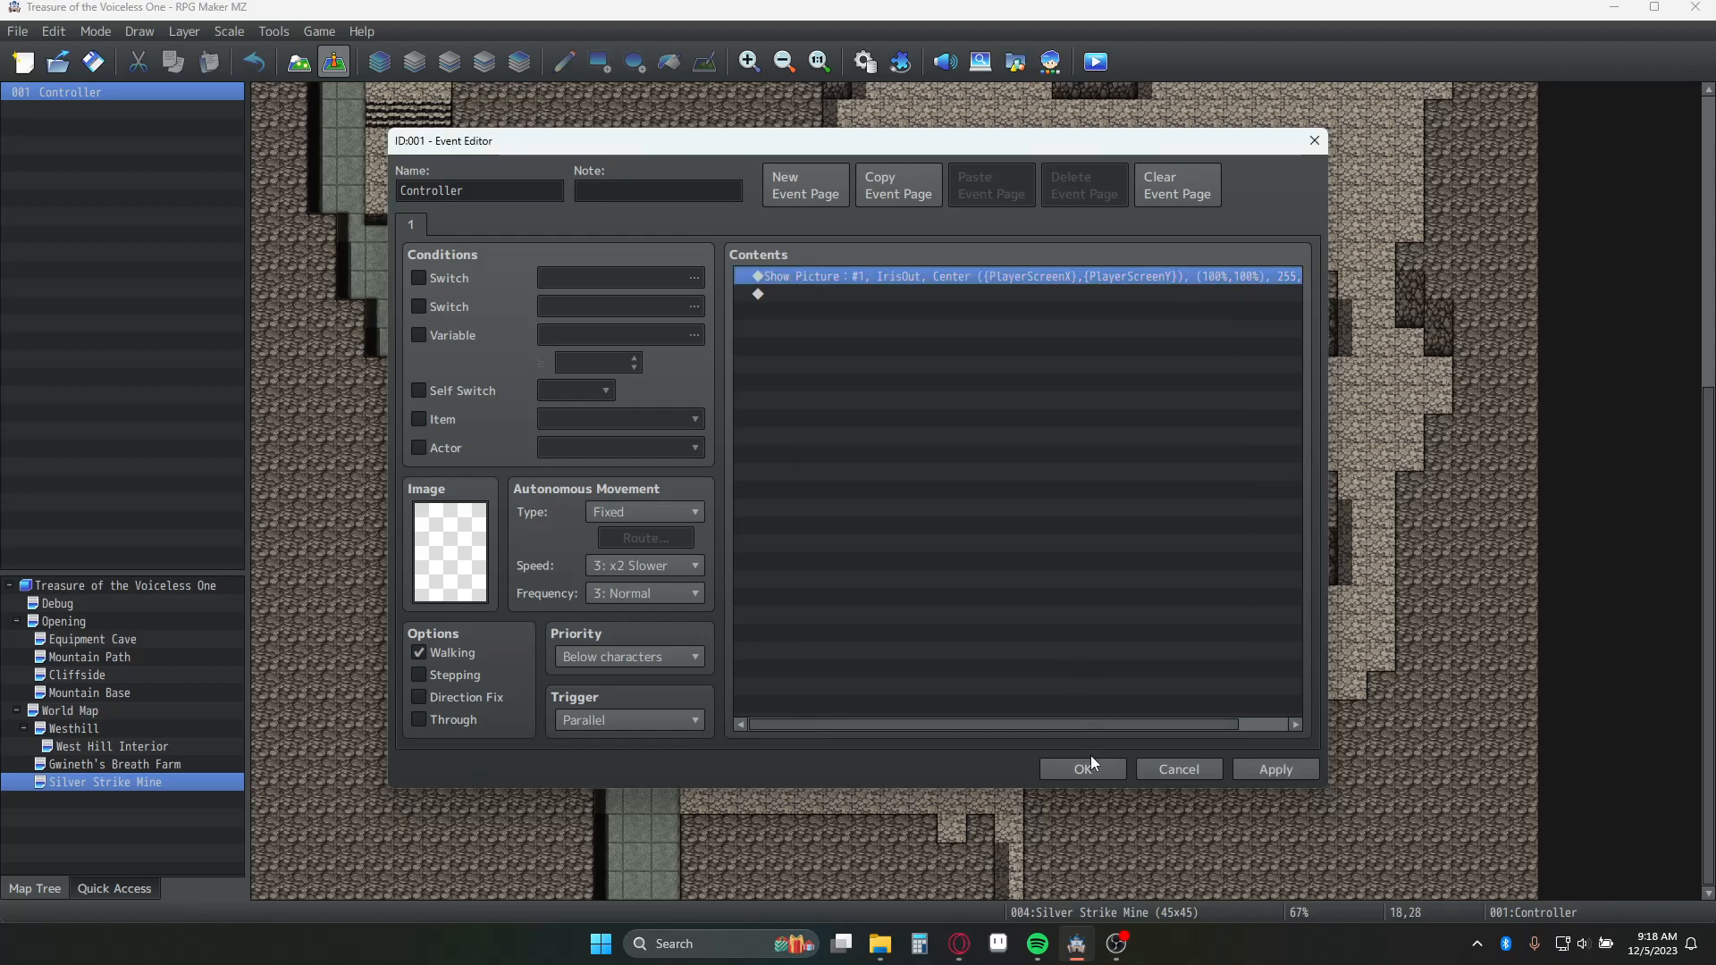
Keep the Controller event edits and confirm saving the game changes.
left_click(1082, 768)
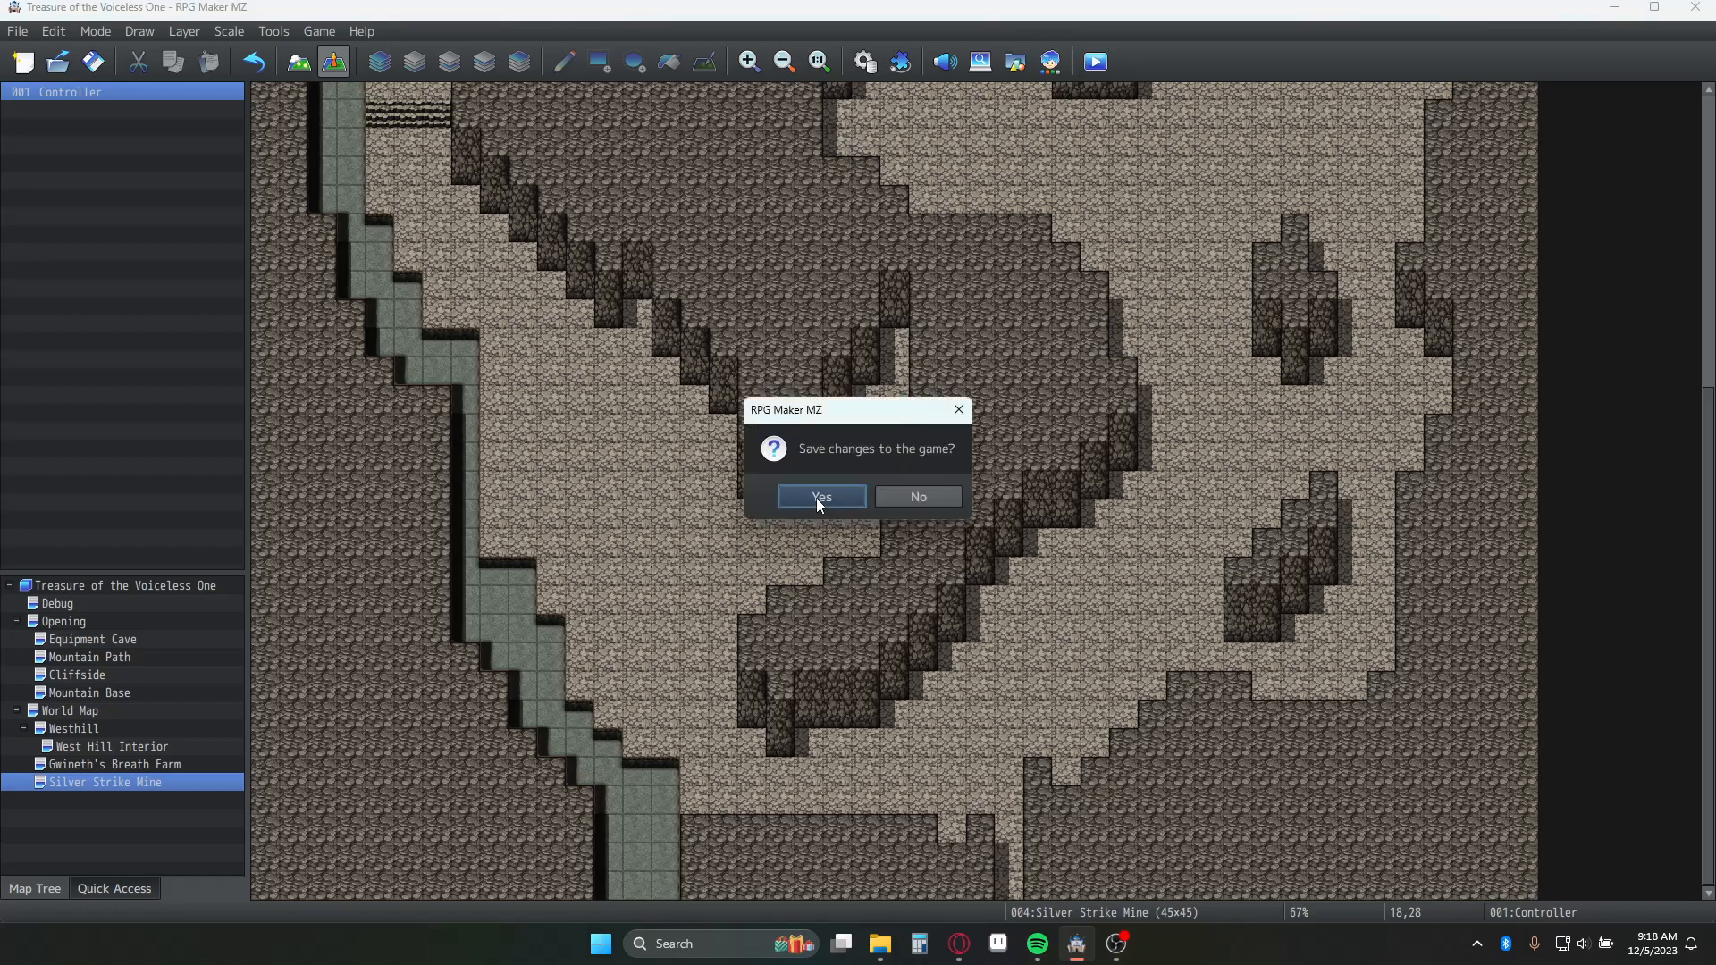
left_click(821, 497)
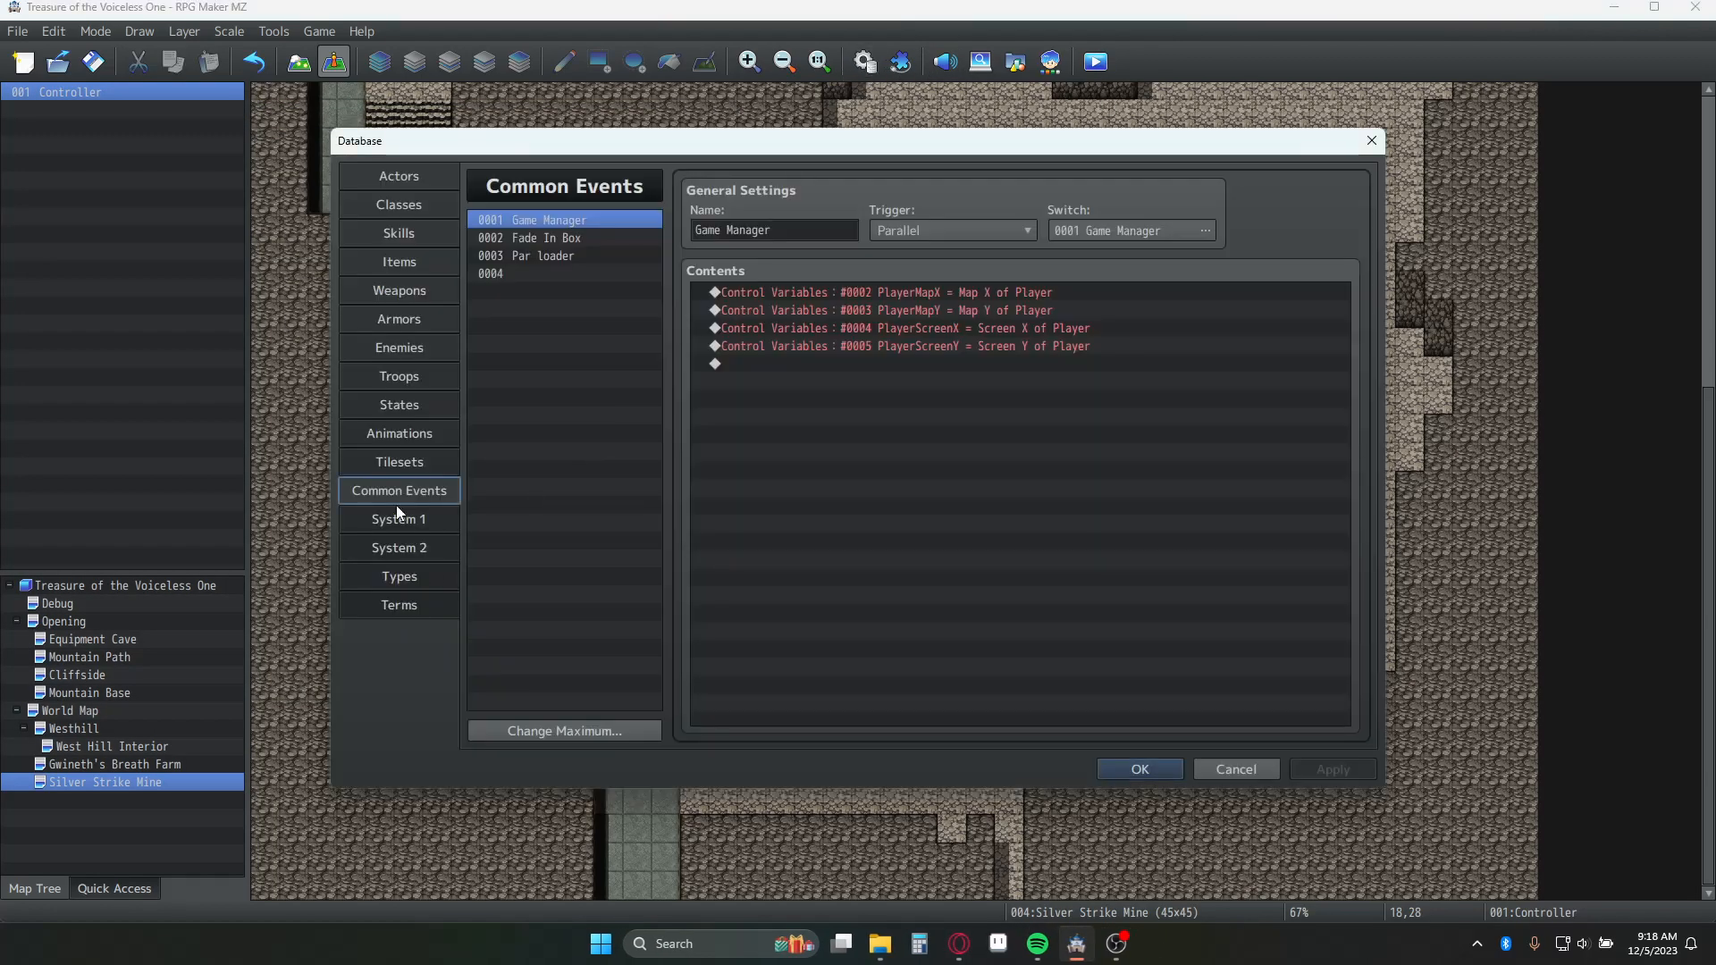
left_click(398, 519)
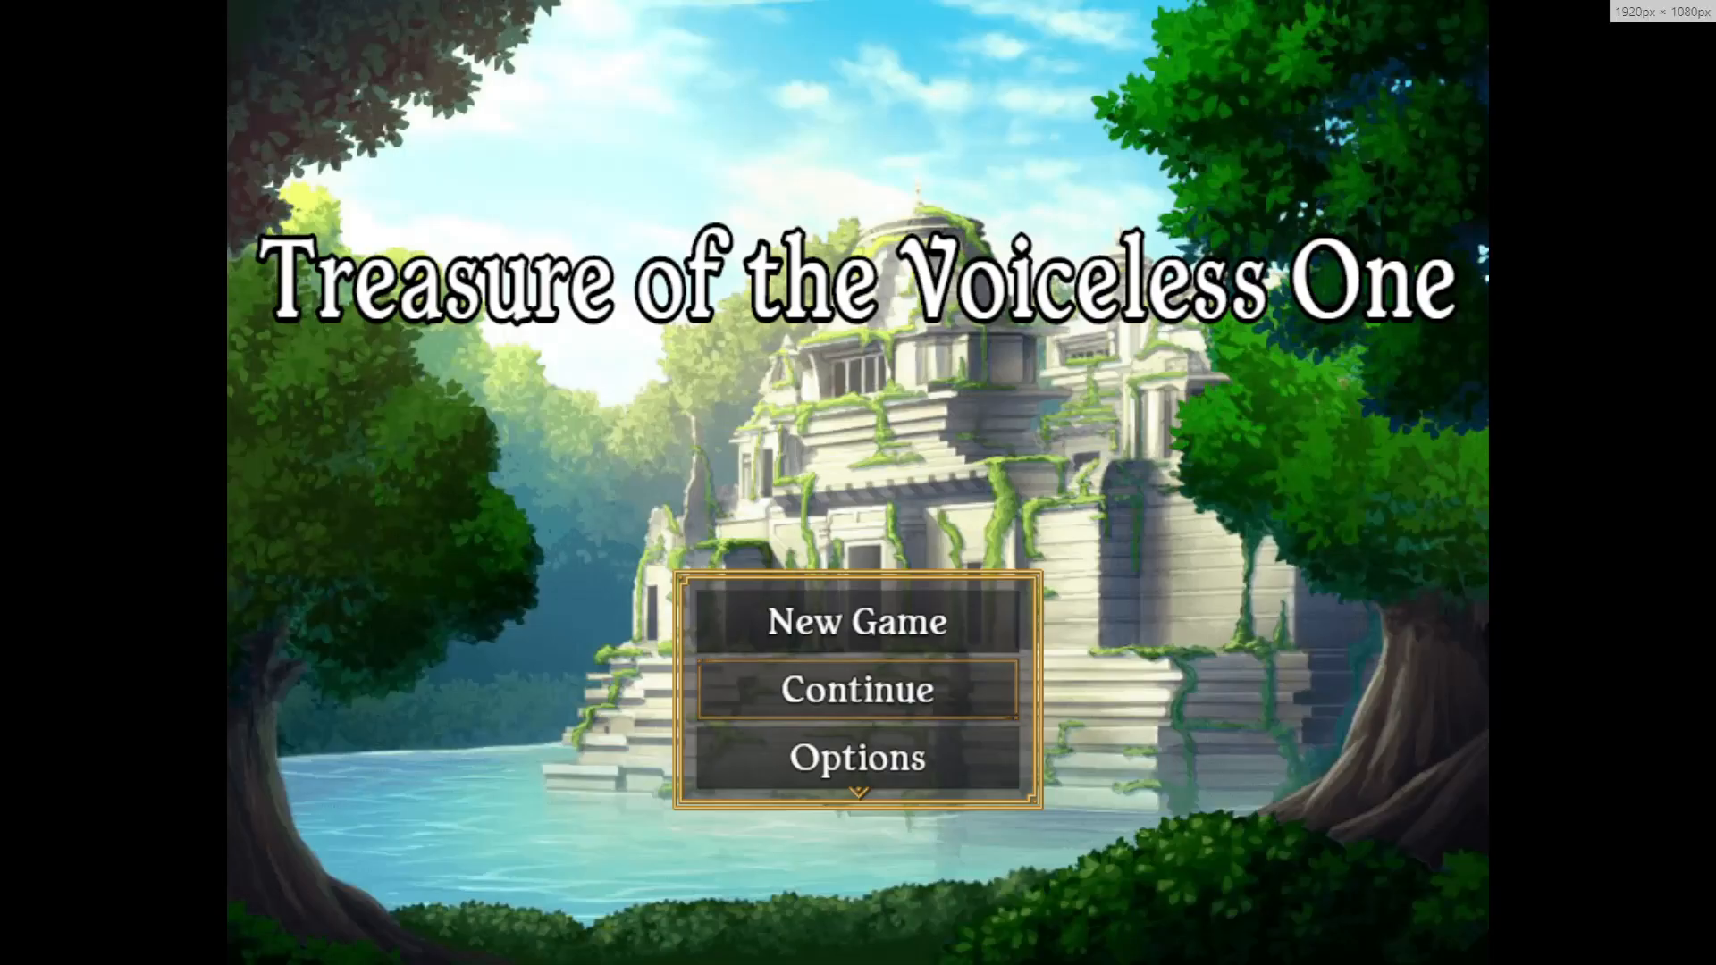
Start a New Game in the playtest to check the IrisOut effect around the player.
left_click(856, 690)
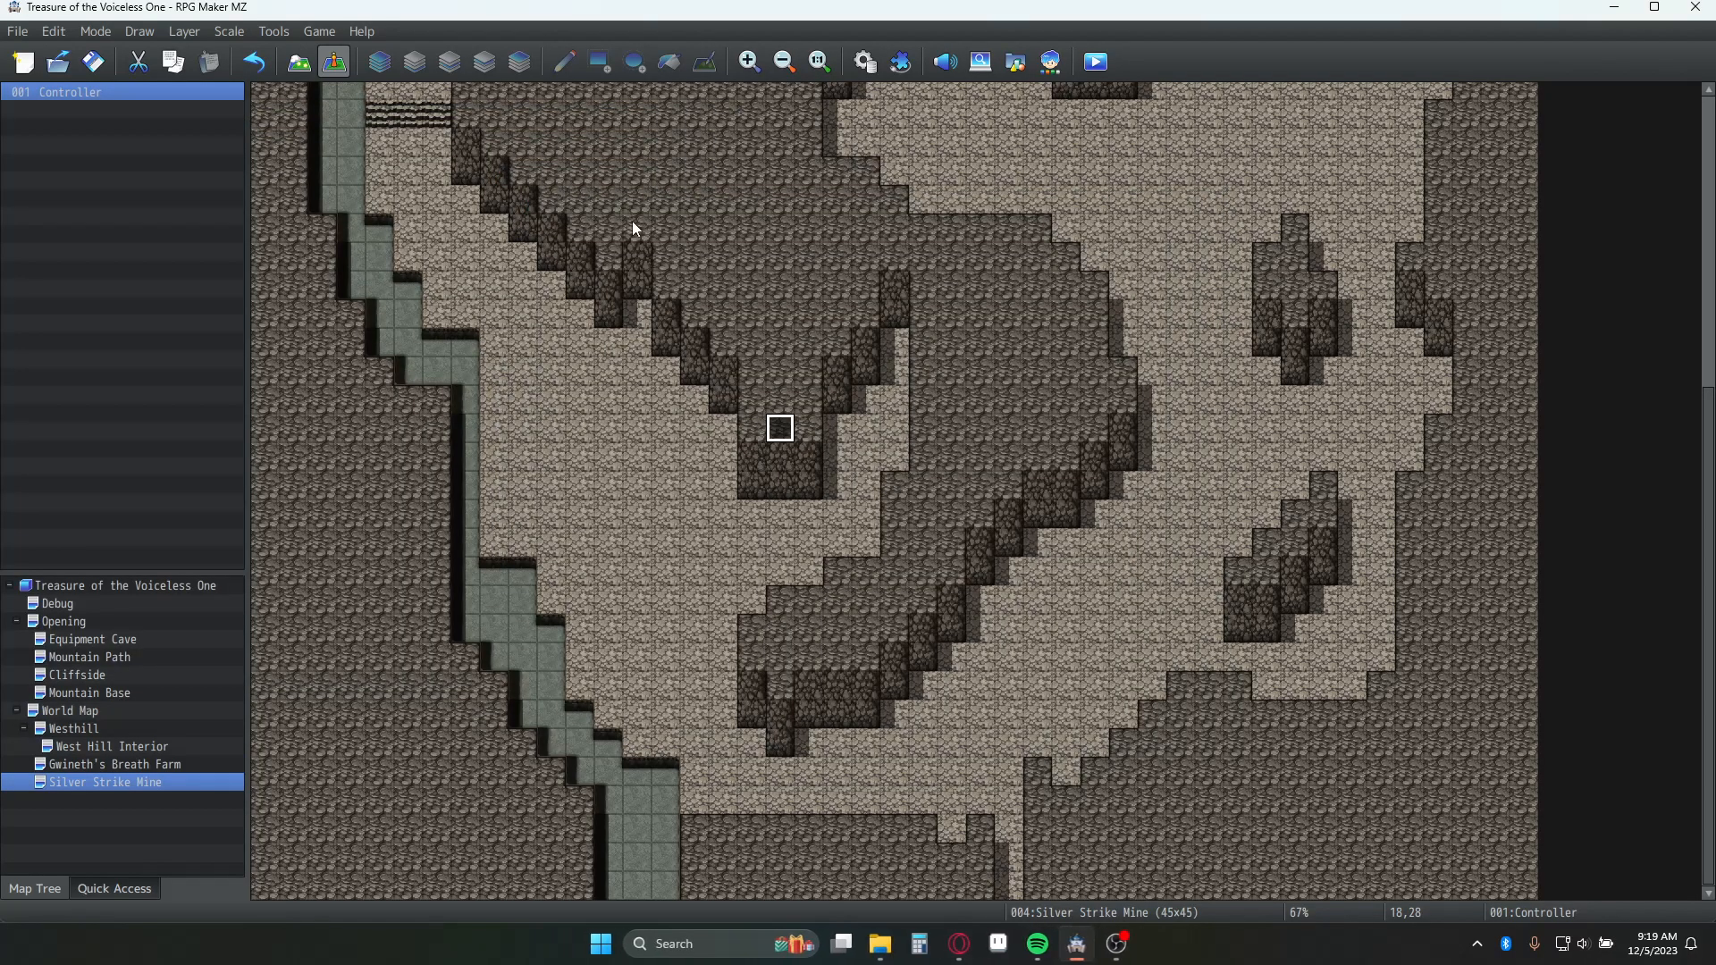
mouse_move(695, 304)
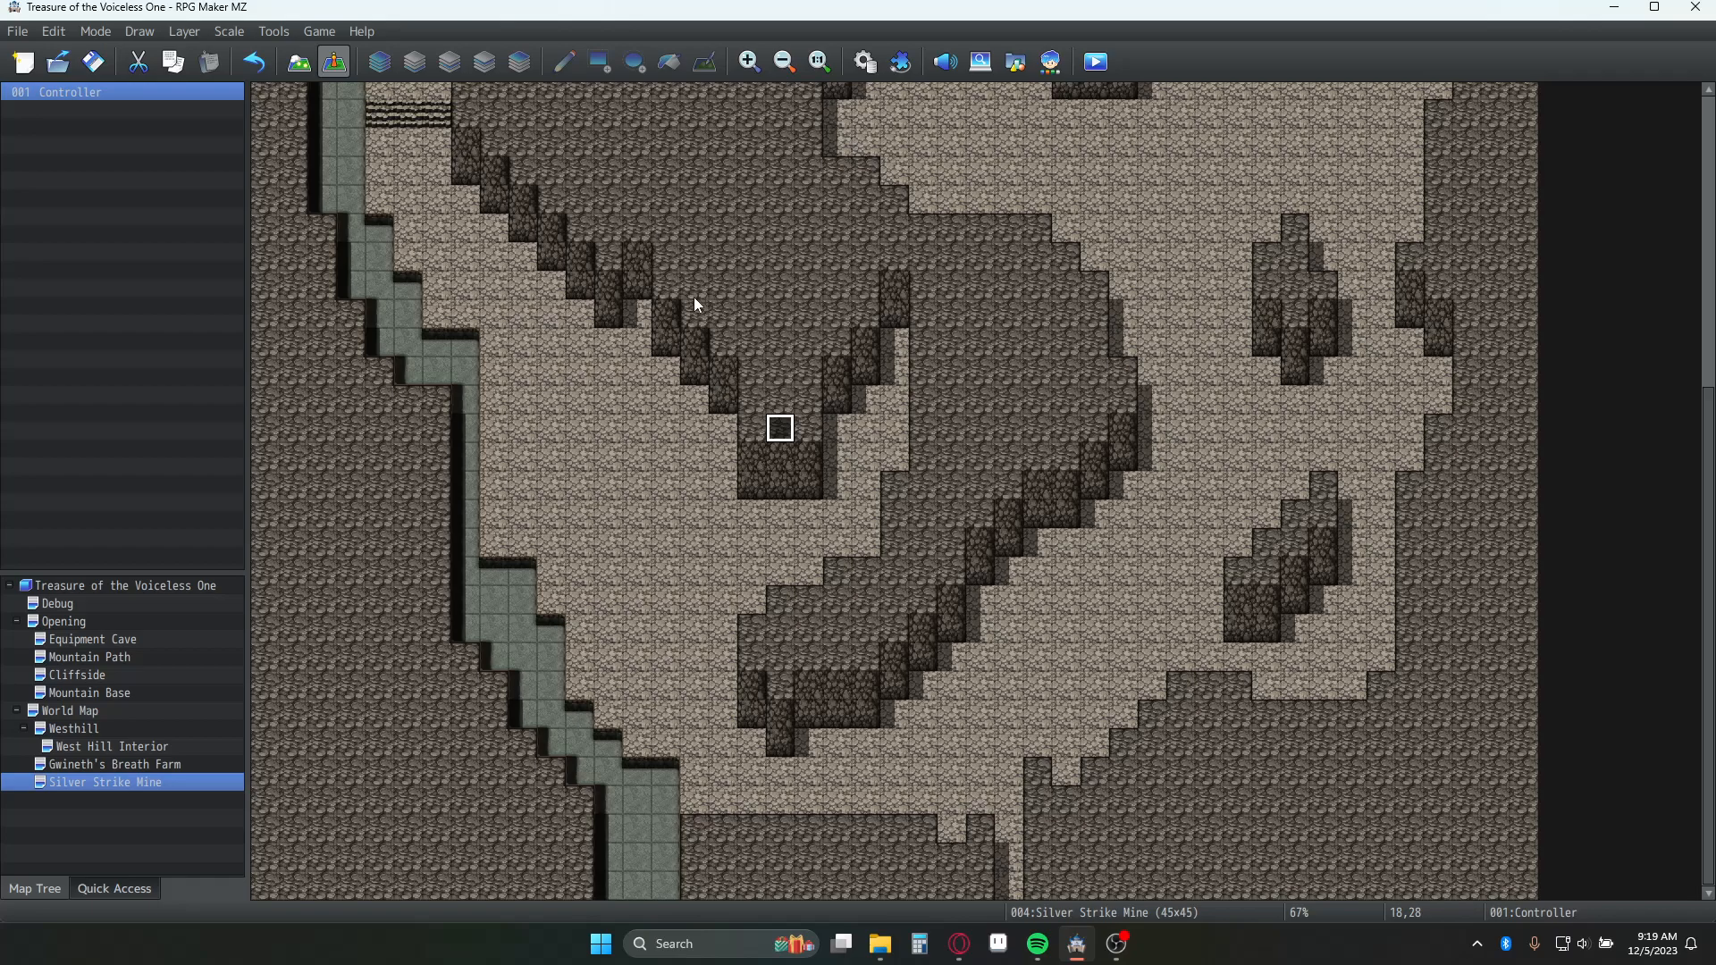
Reopen the Controller event from its tile on the Silver Strike Mine map.
double_click(778, 427)
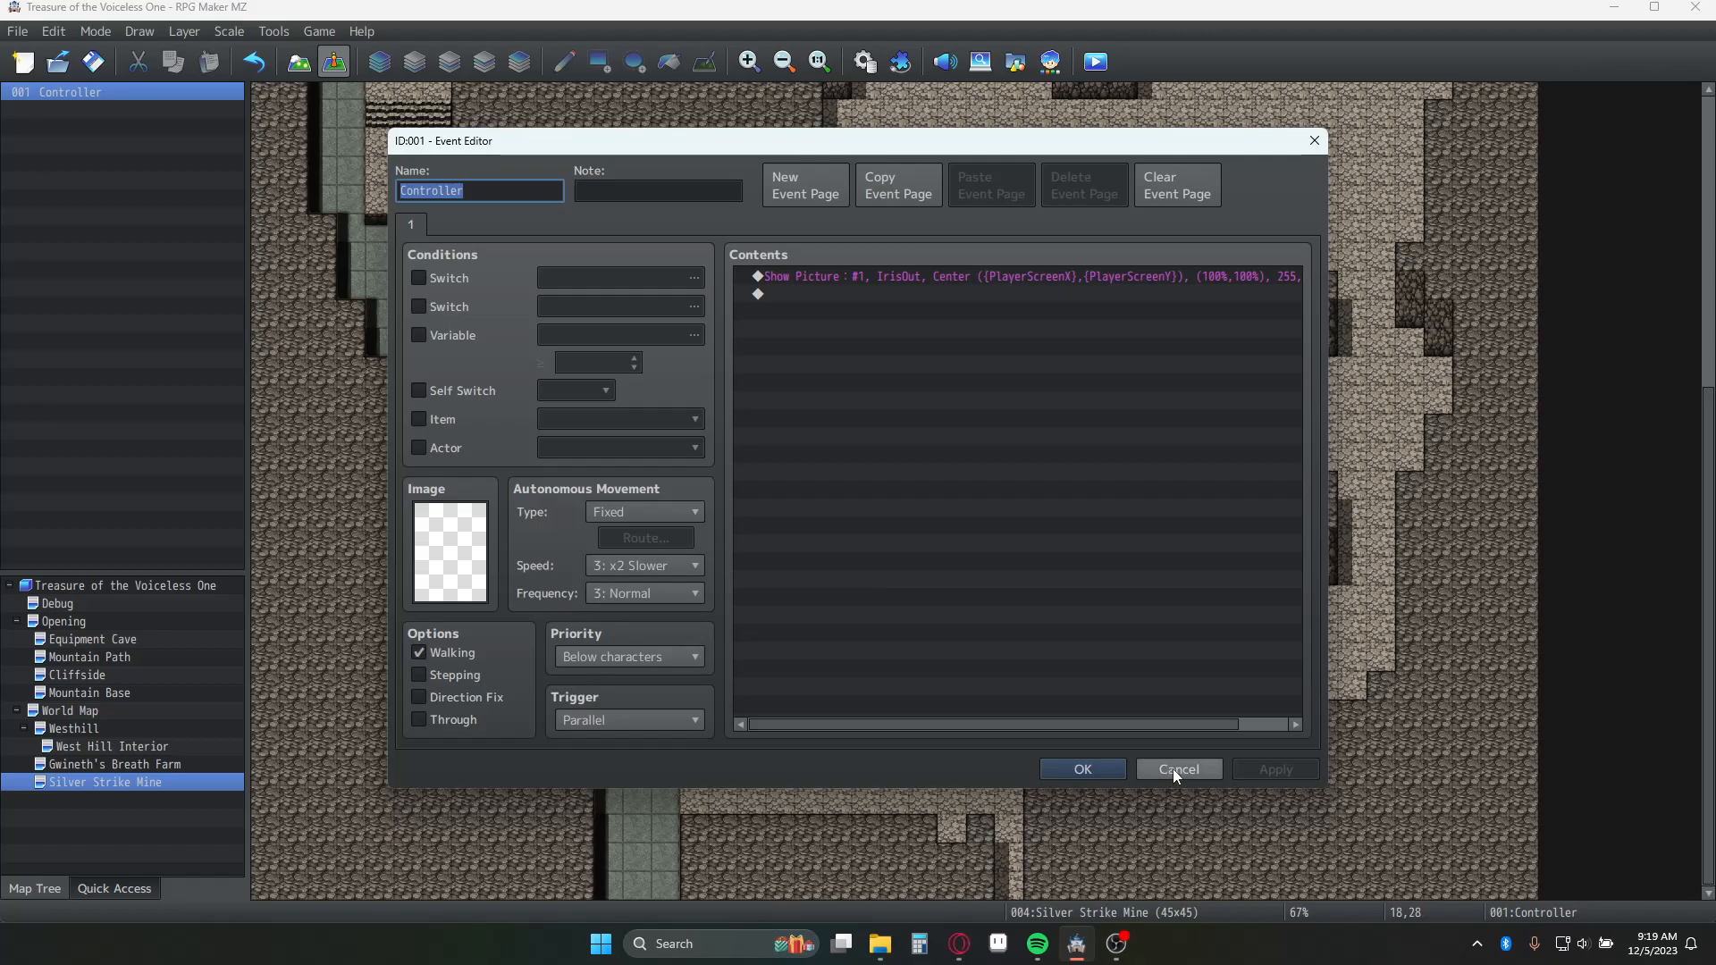
mouse_move(1178, 768)
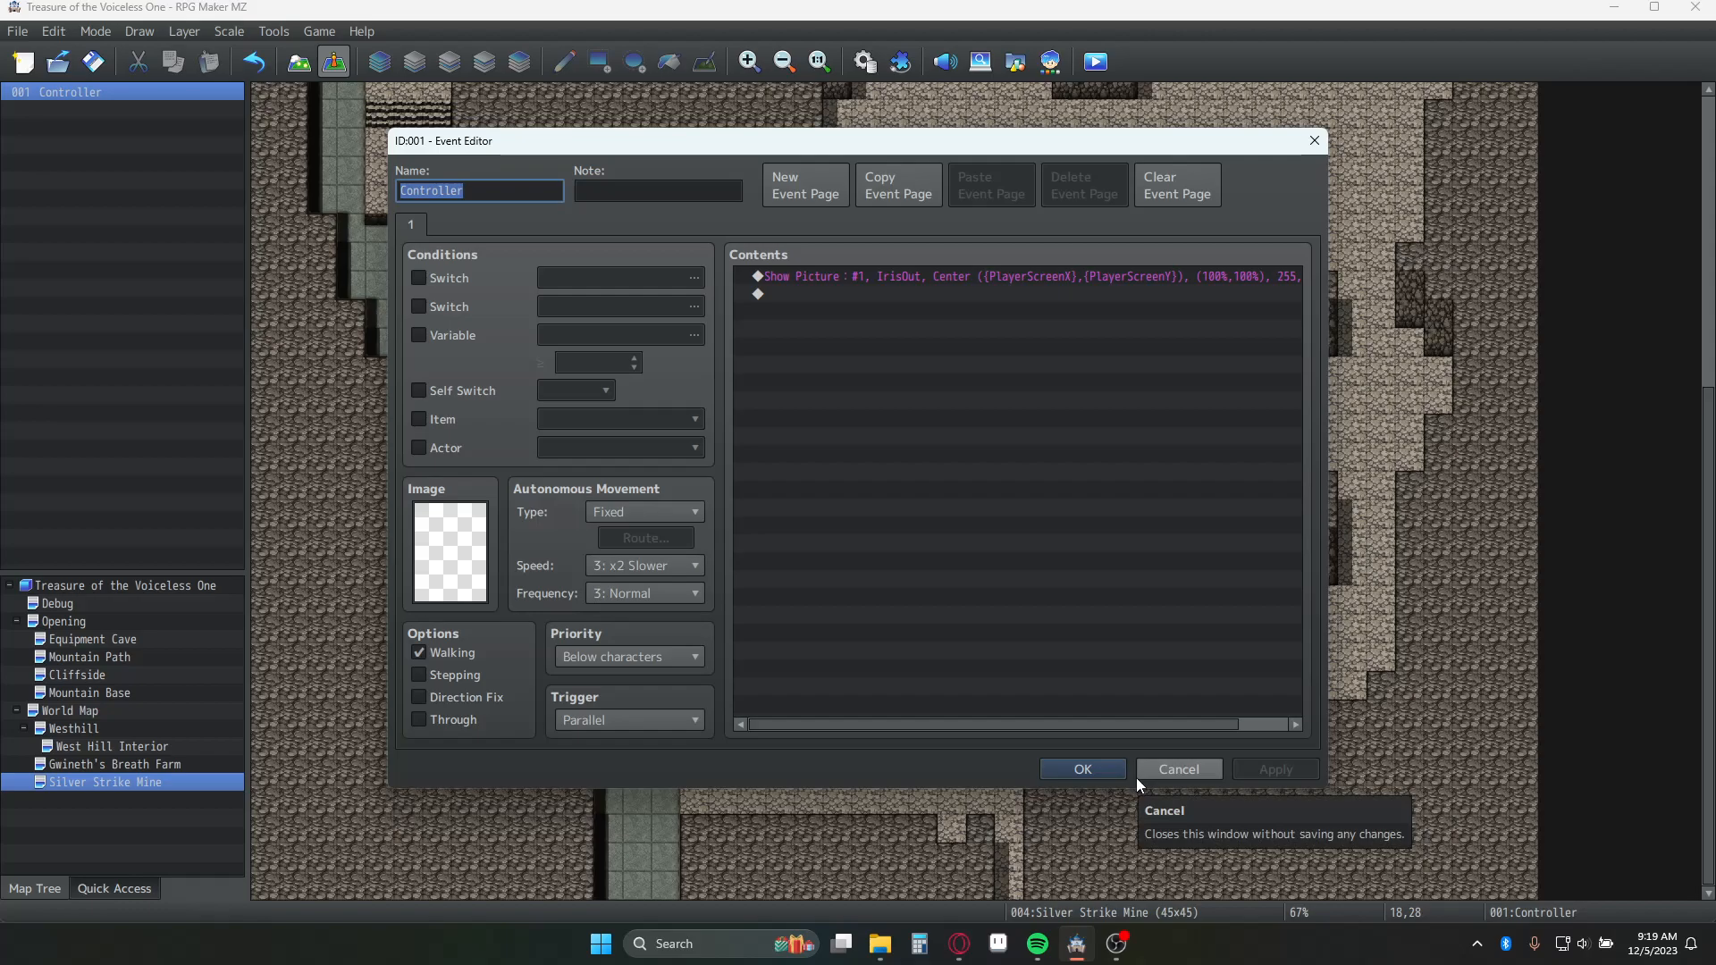
mouse_move(953, 354)
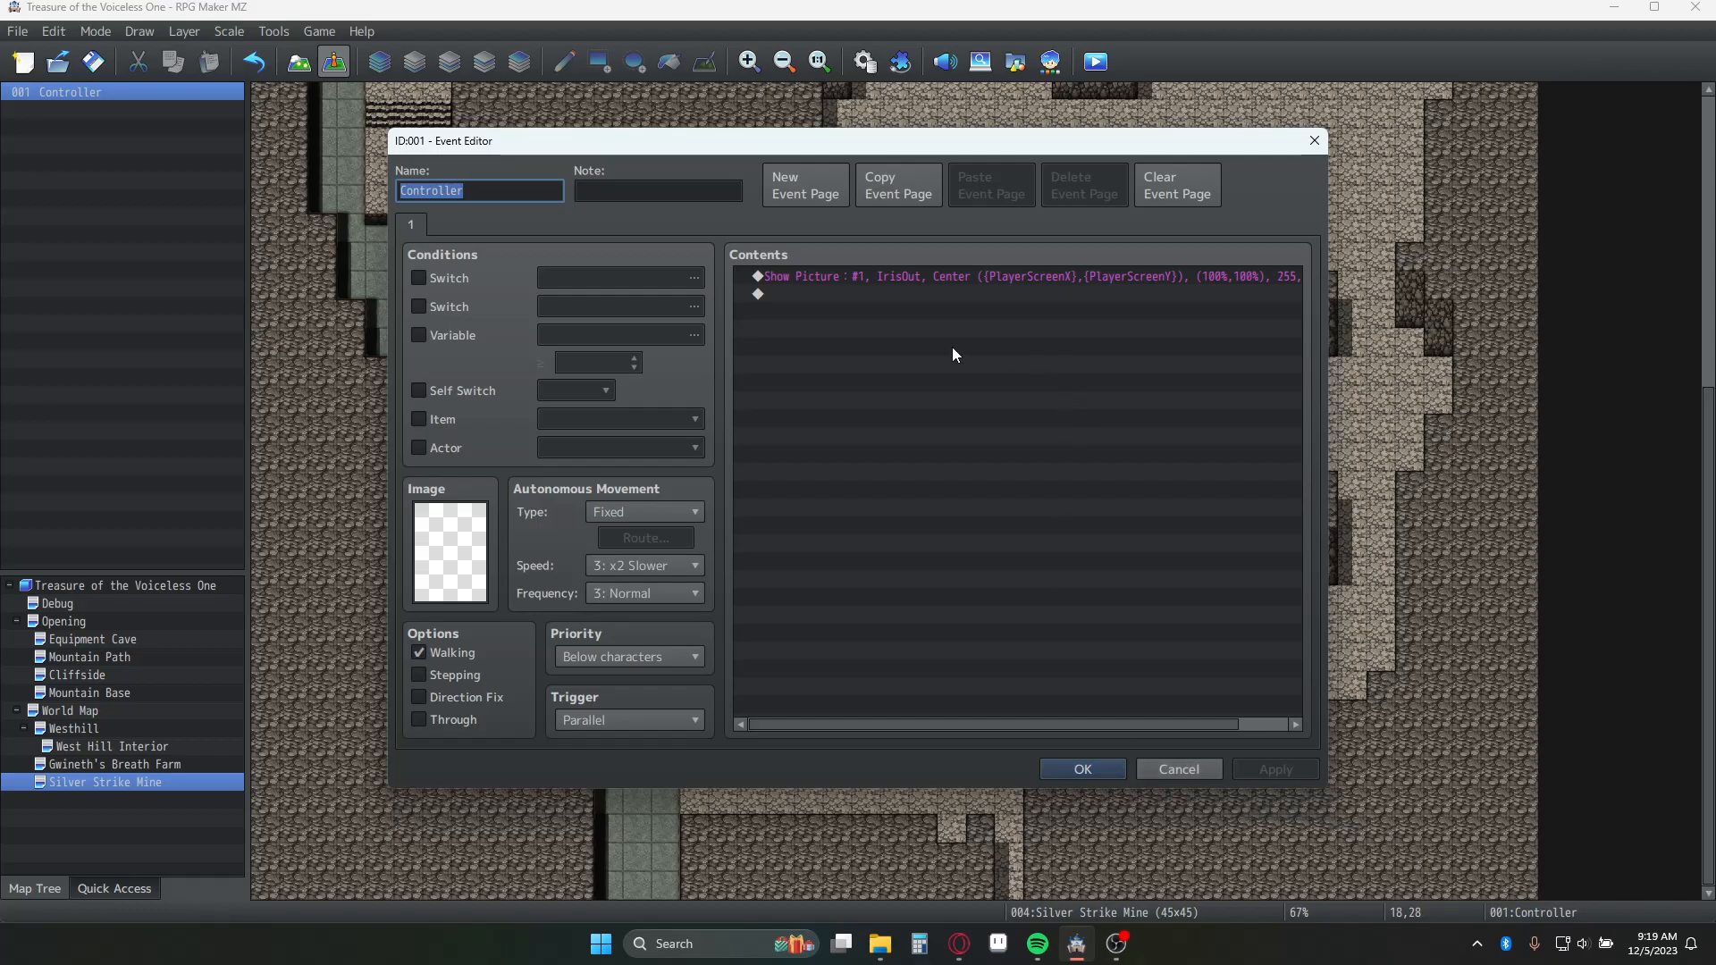
mouse_move(824, 282)
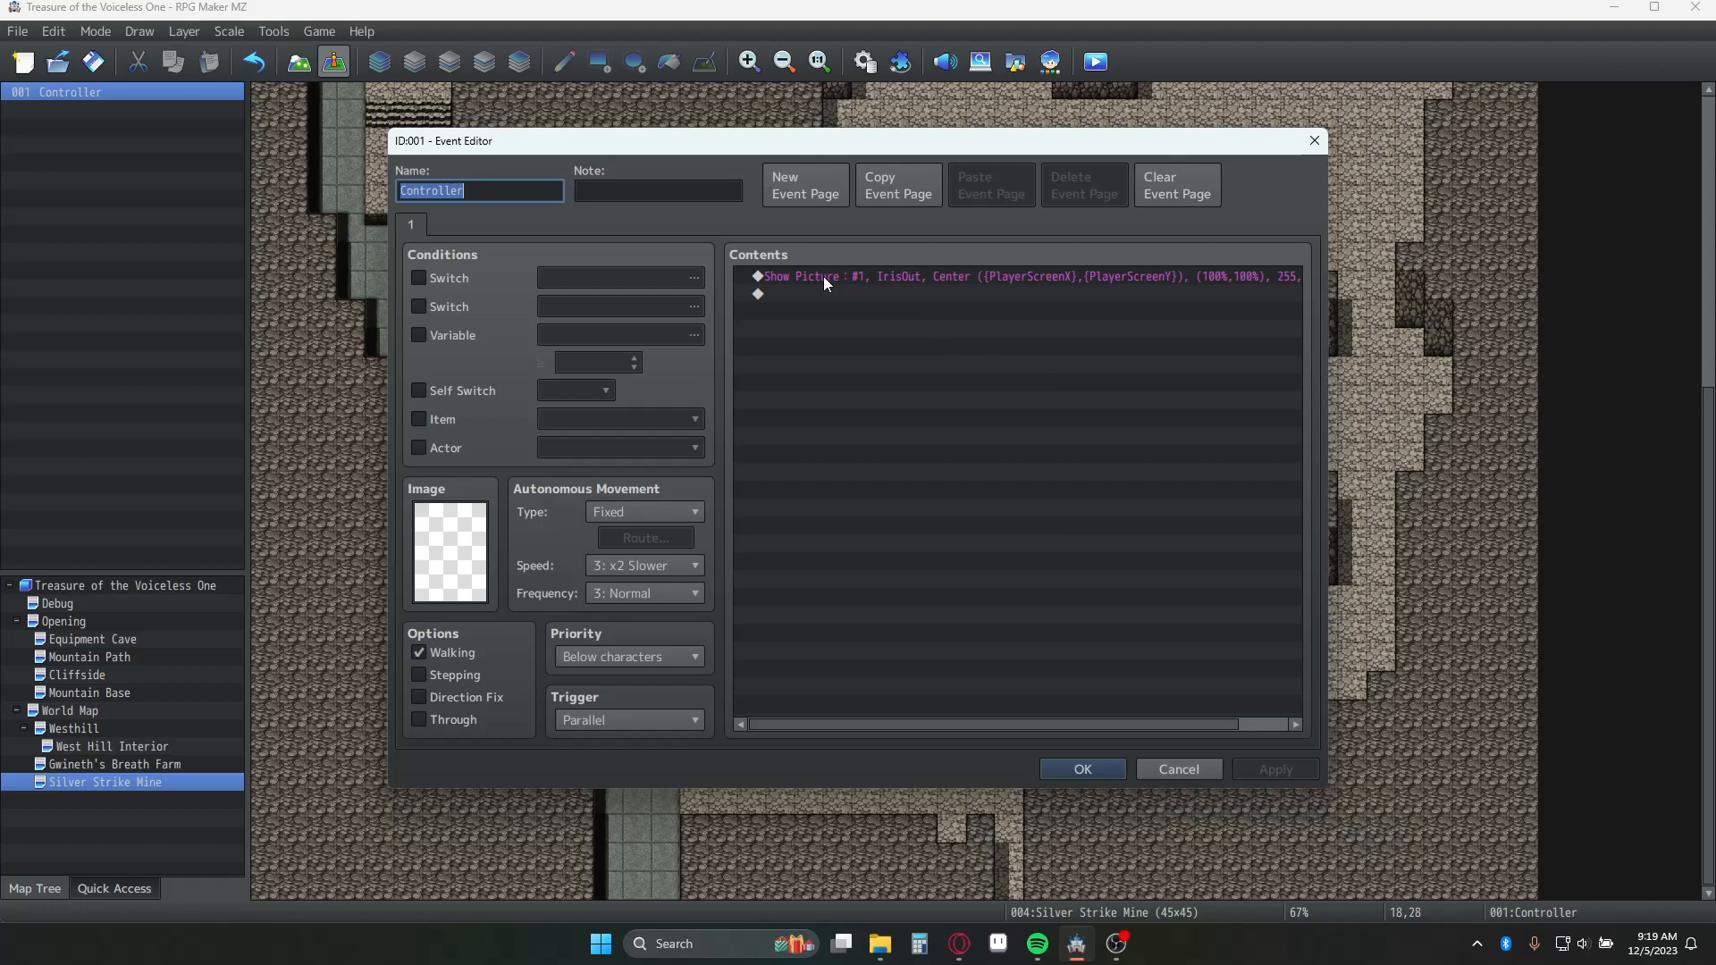
mouse_move(847, 293)
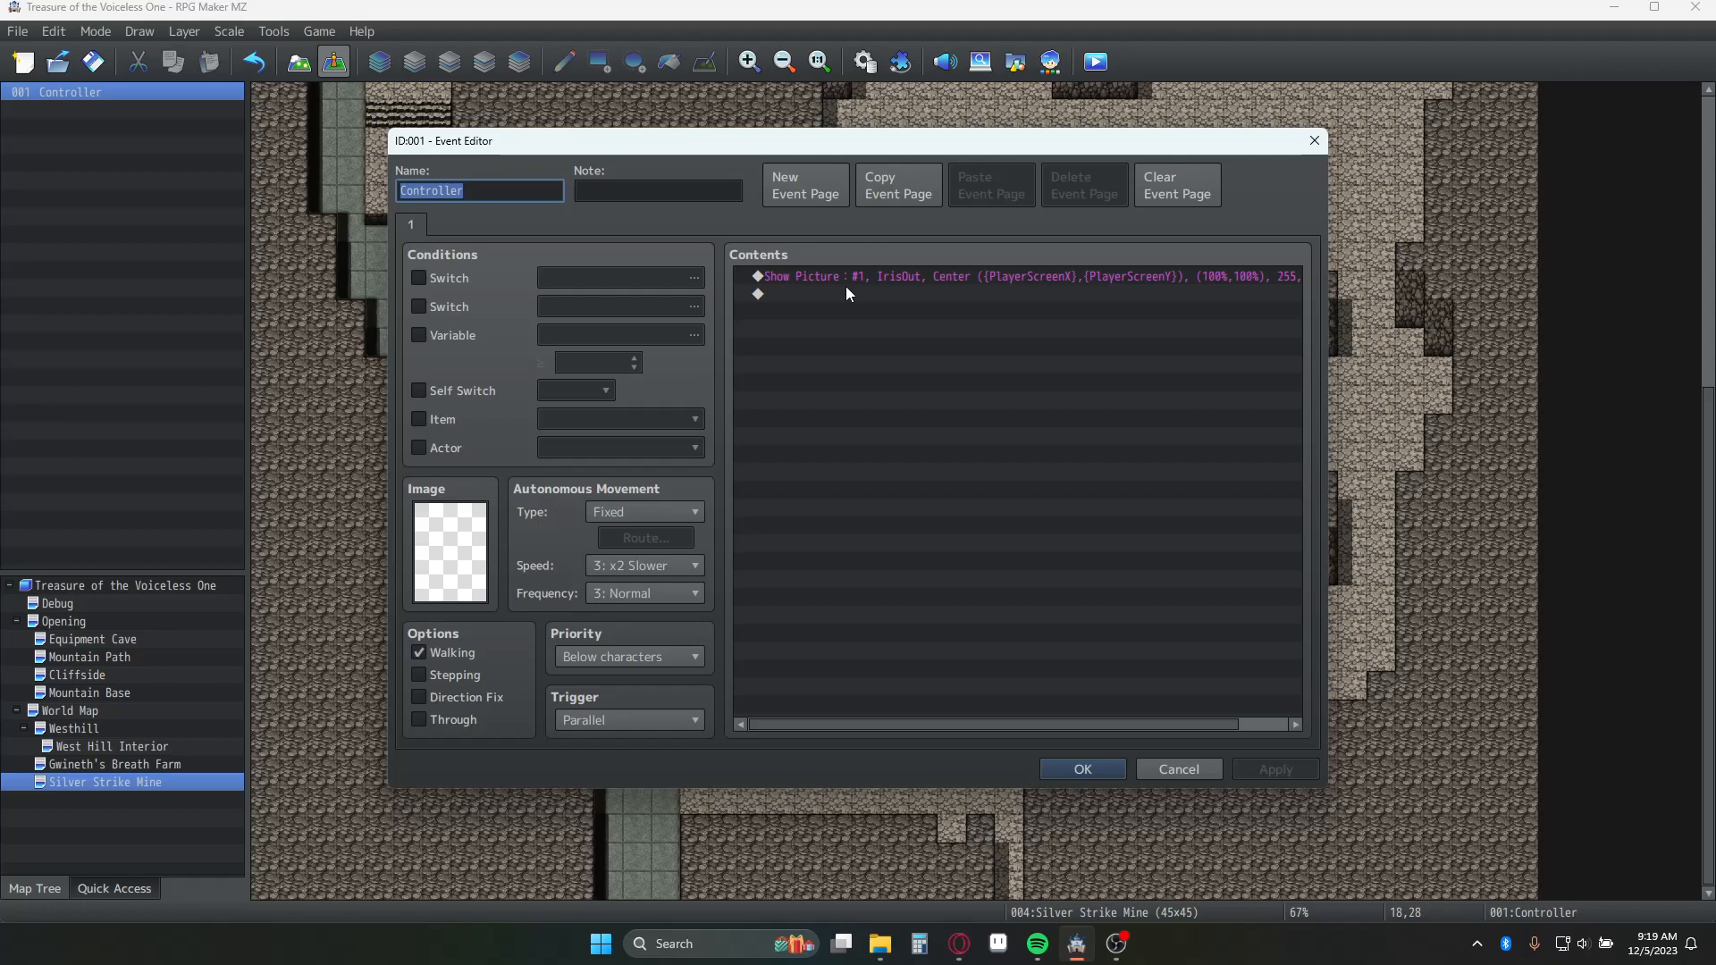
mouse_move(1548, 942)
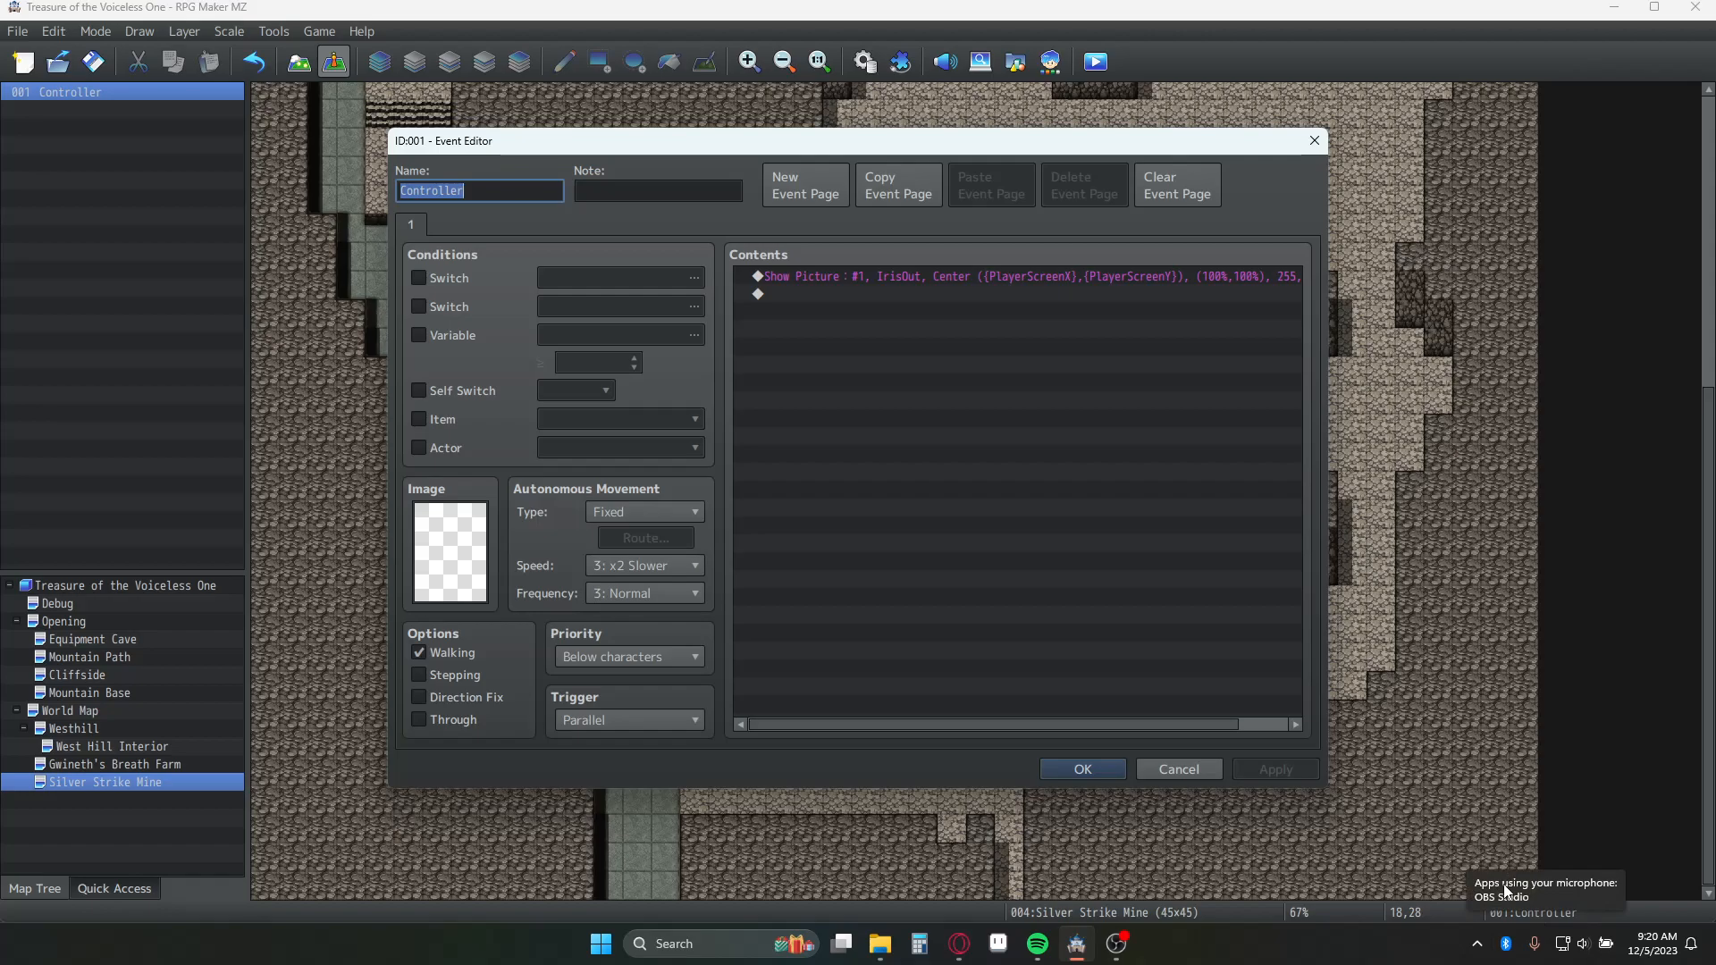
mouse_move(1074, 334)
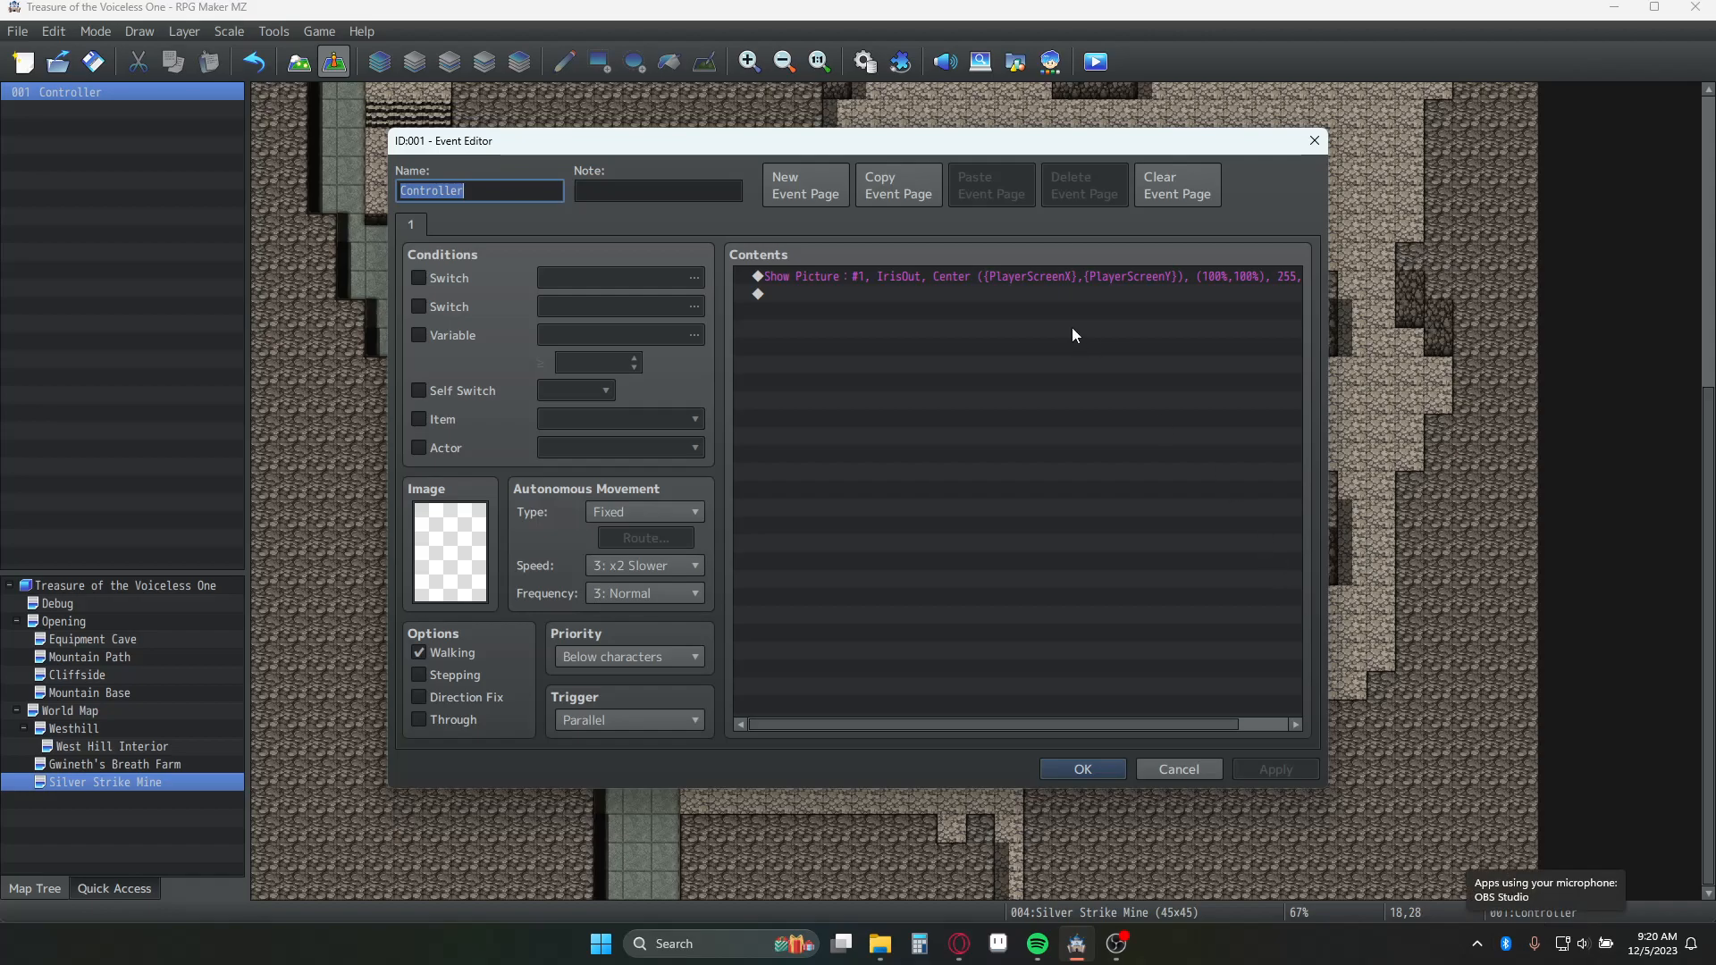
mouse_move(880, 330)
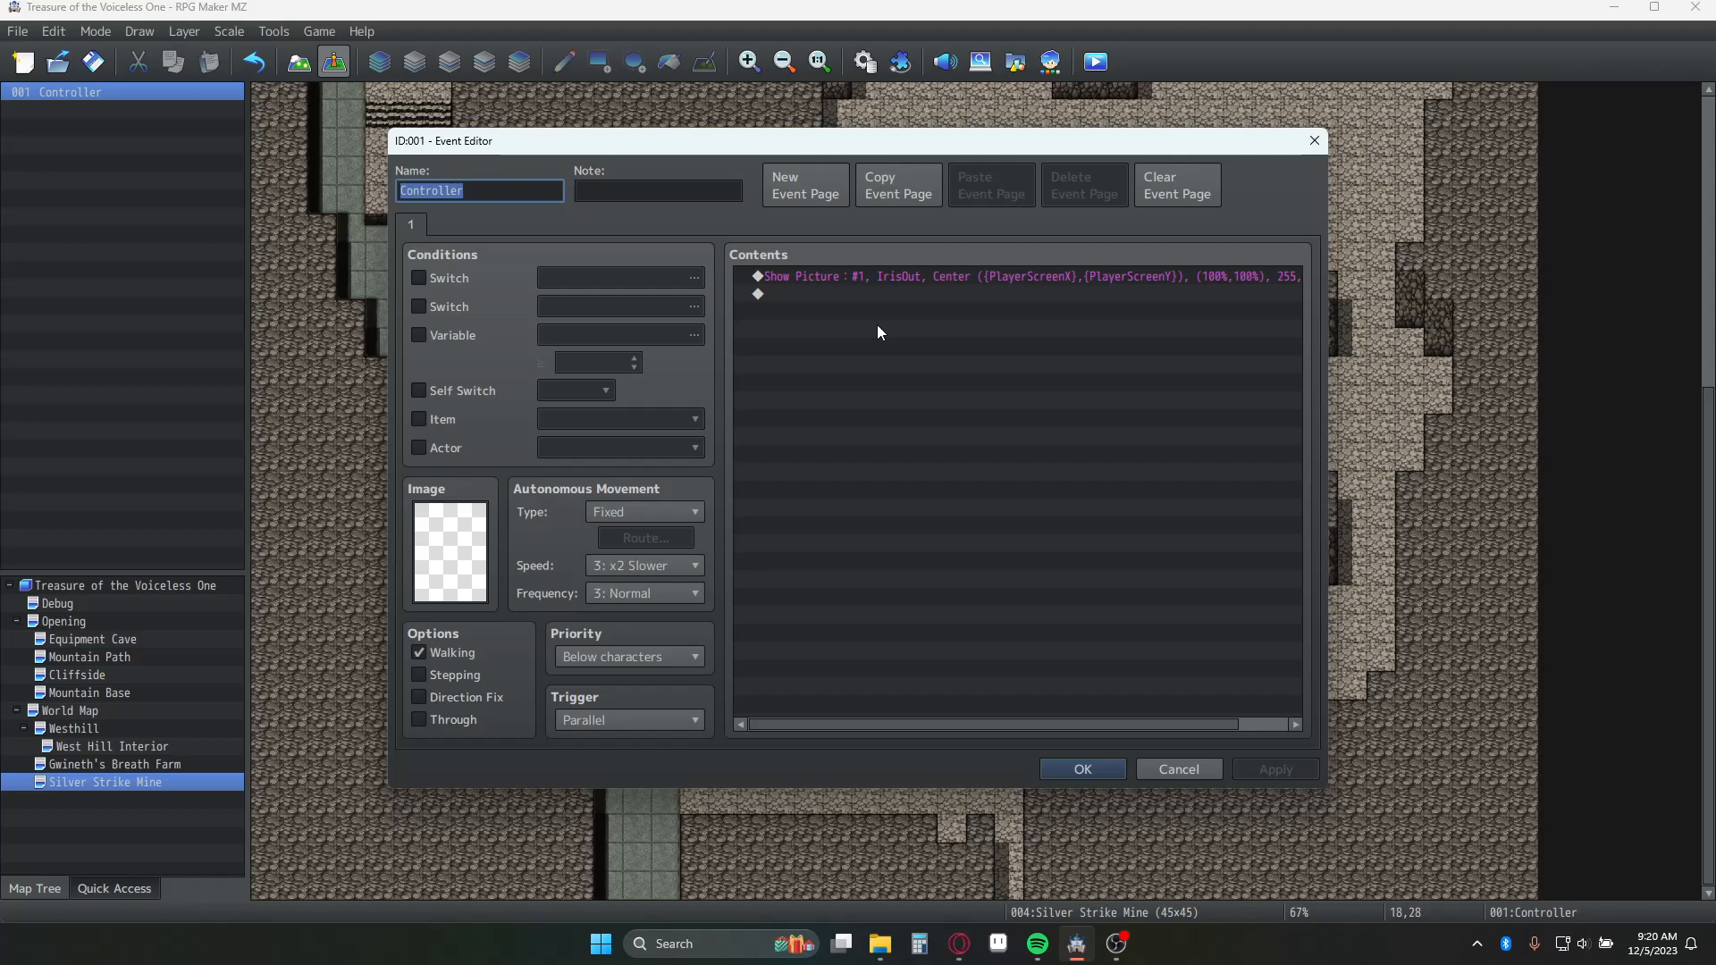
mouse_move(931, 259)
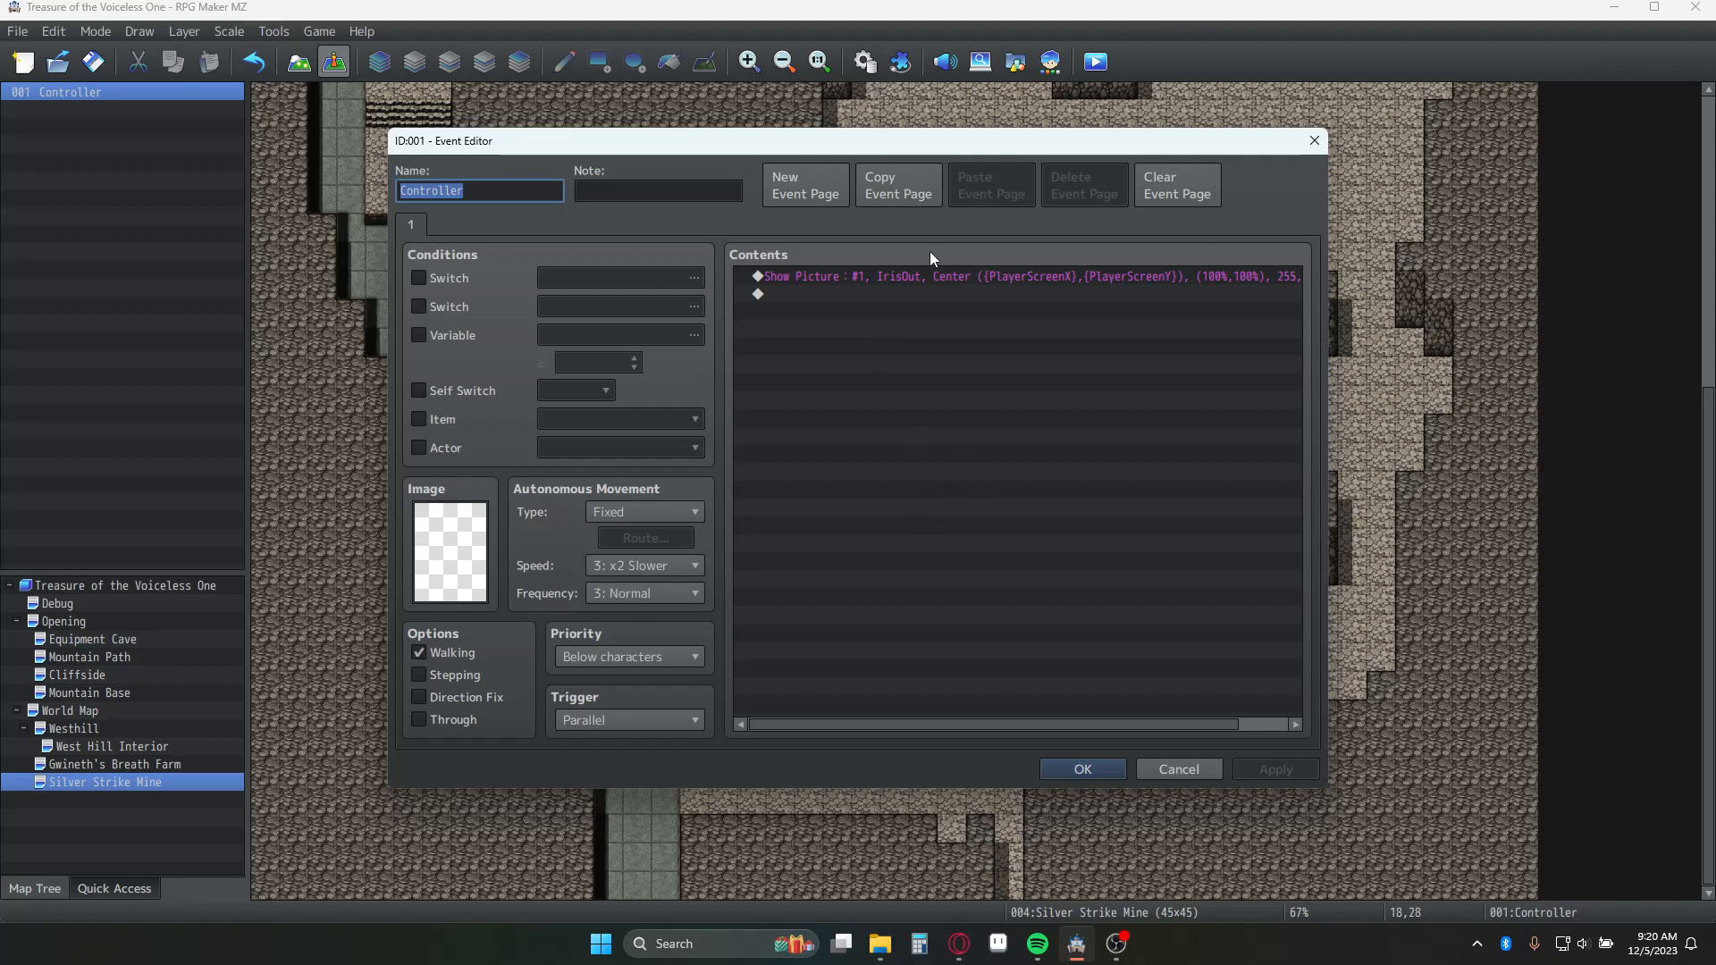